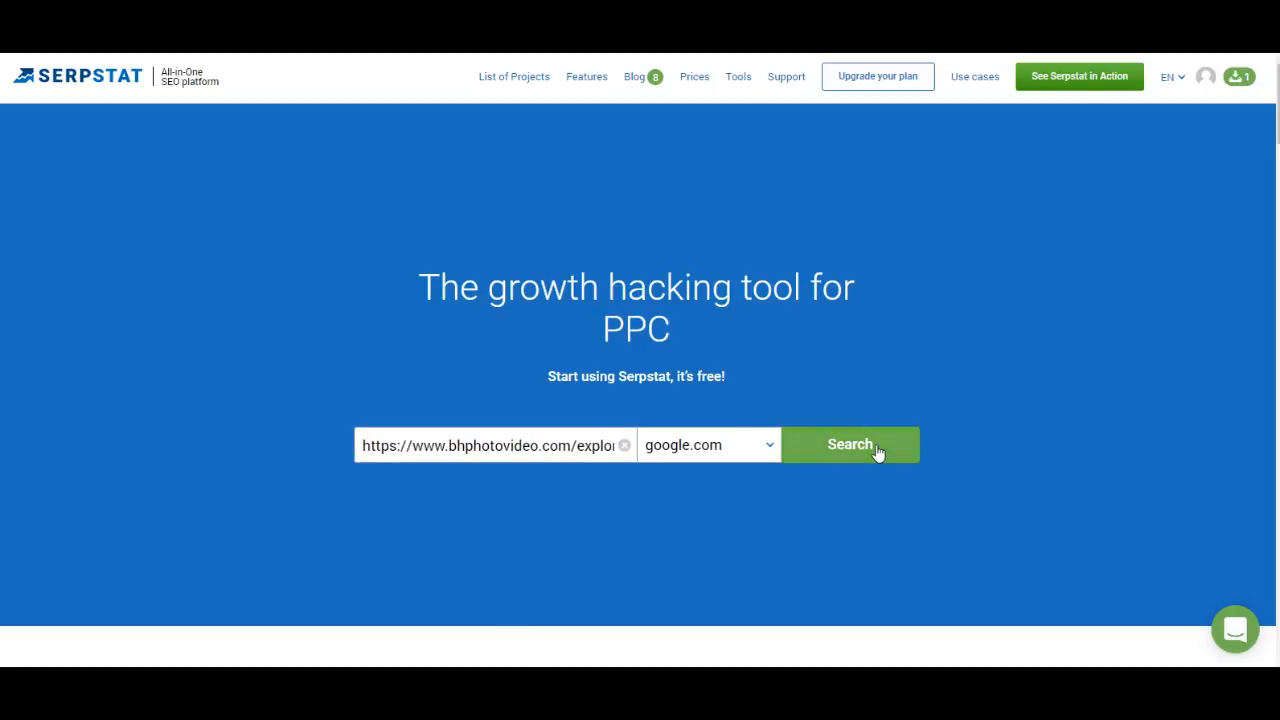
Run the URL analysis for the B&H Photo Video page on google.com.
click(848, 444)
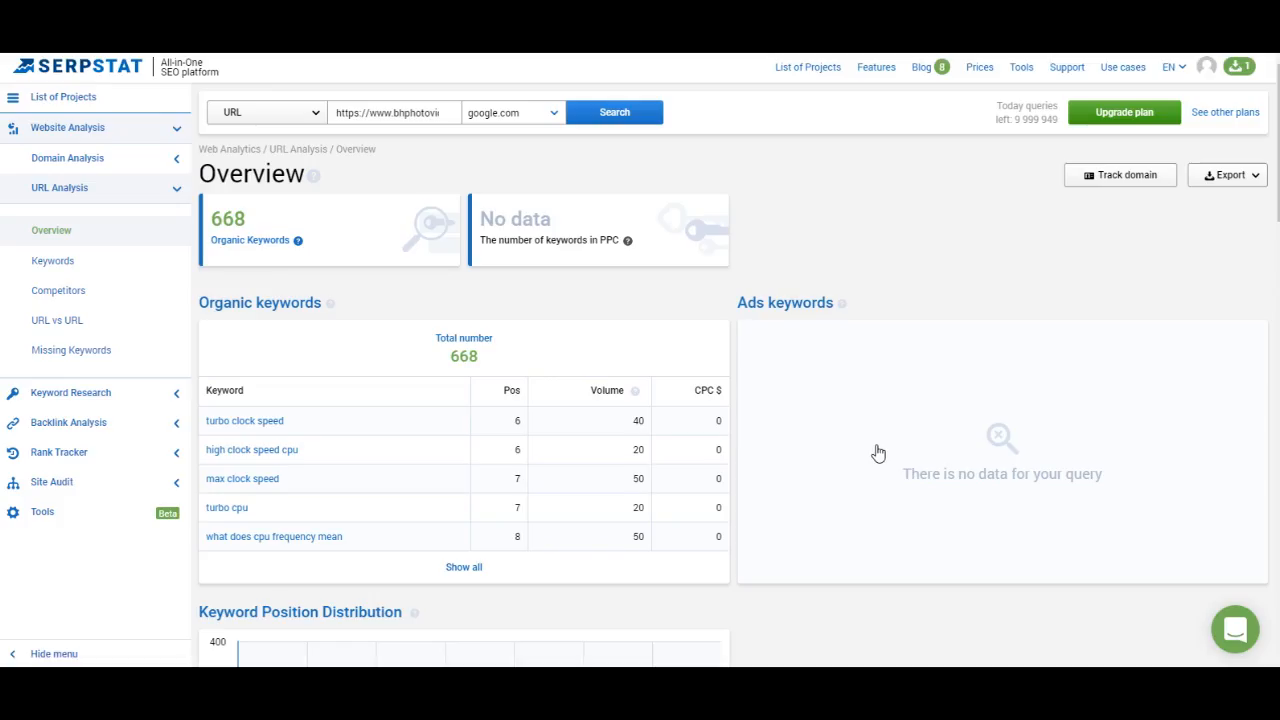
mouse_move(870, 206)
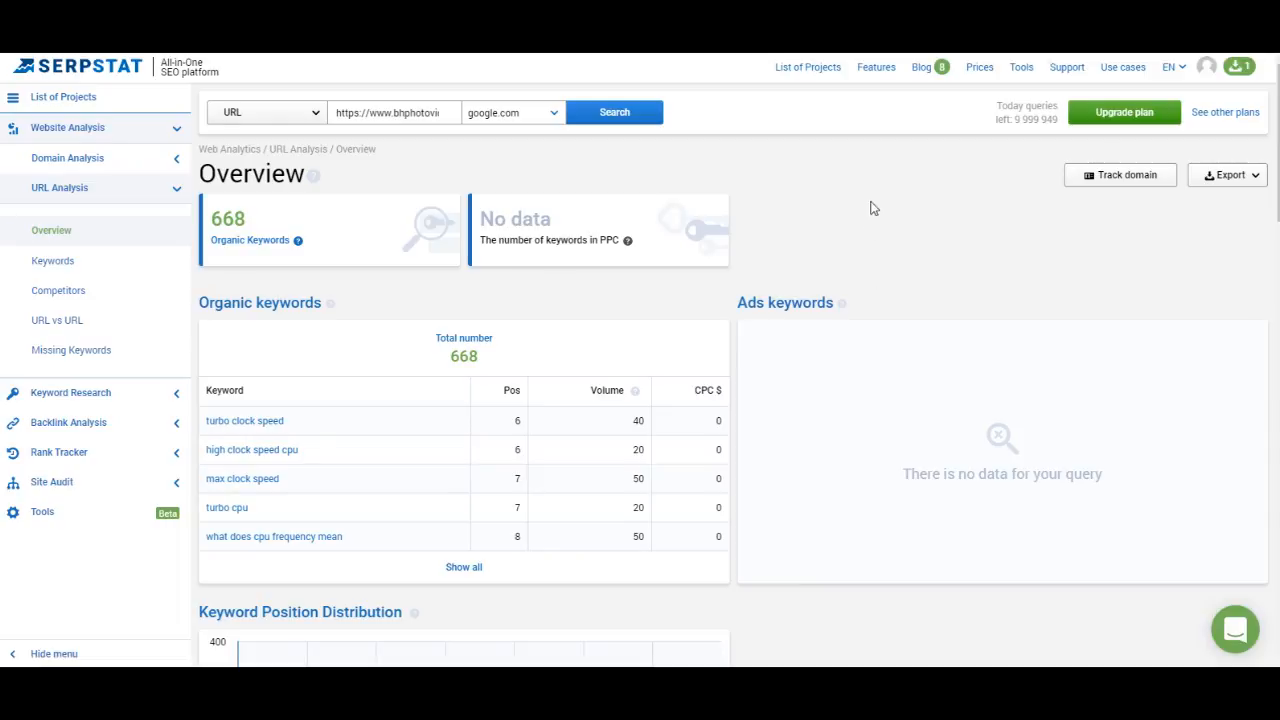
mouse_move(890, 212)
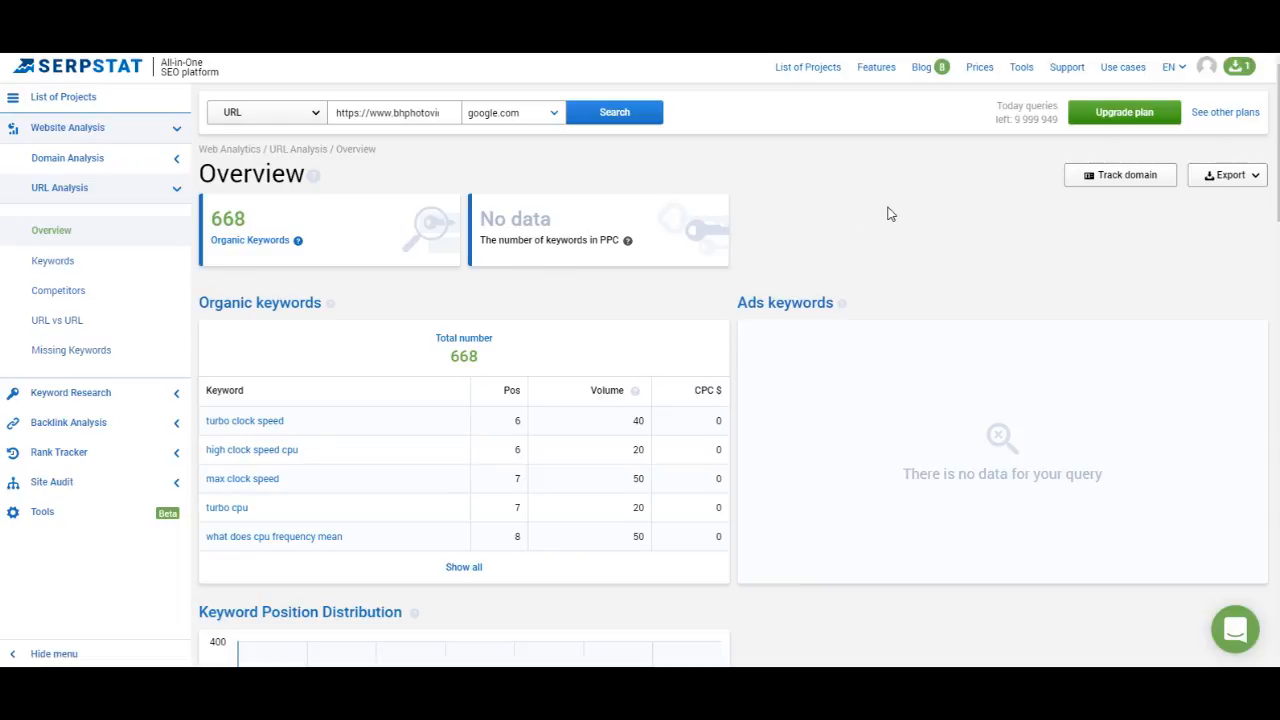
mouse_move(912, 218)
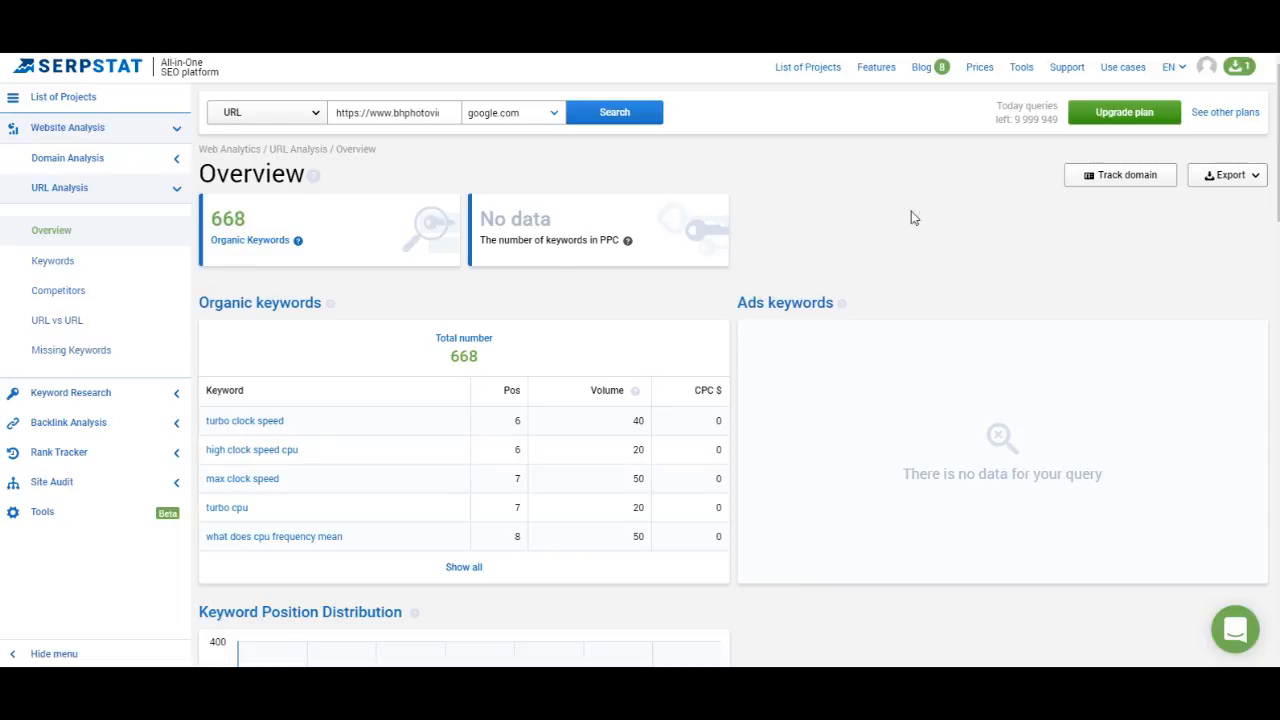
mouse_move(930, 280)
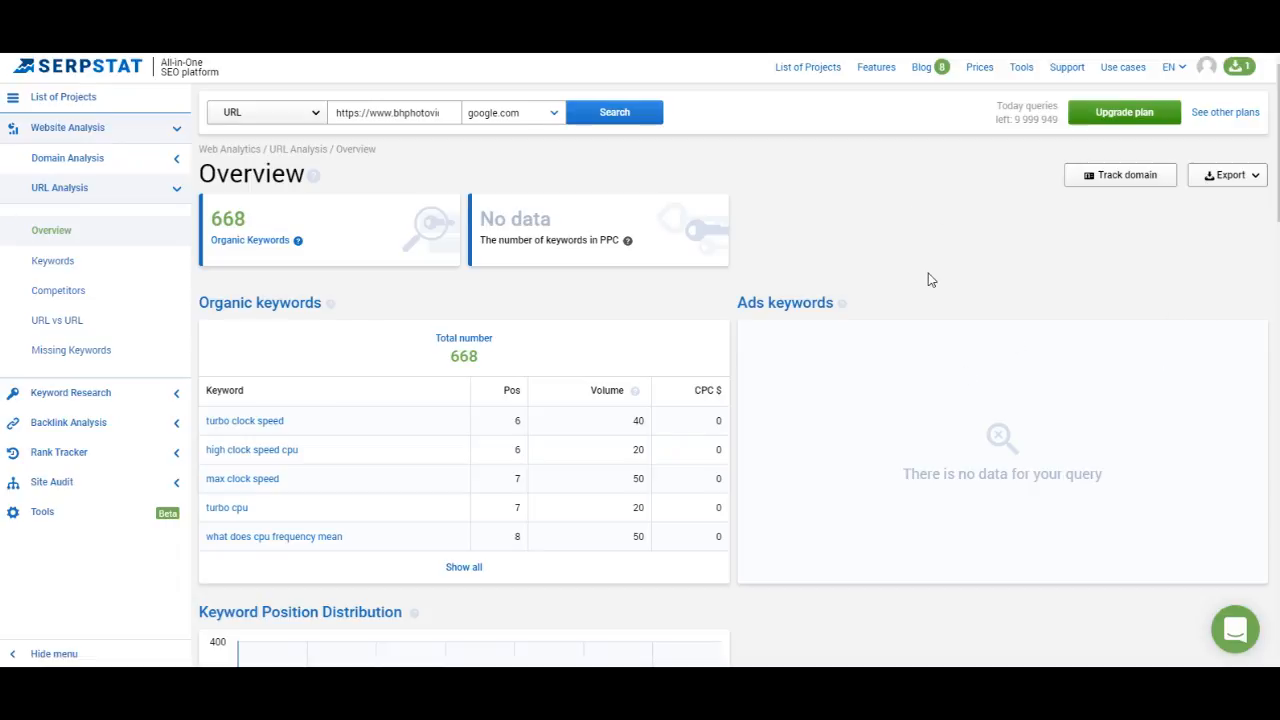
scroll(down, 3)
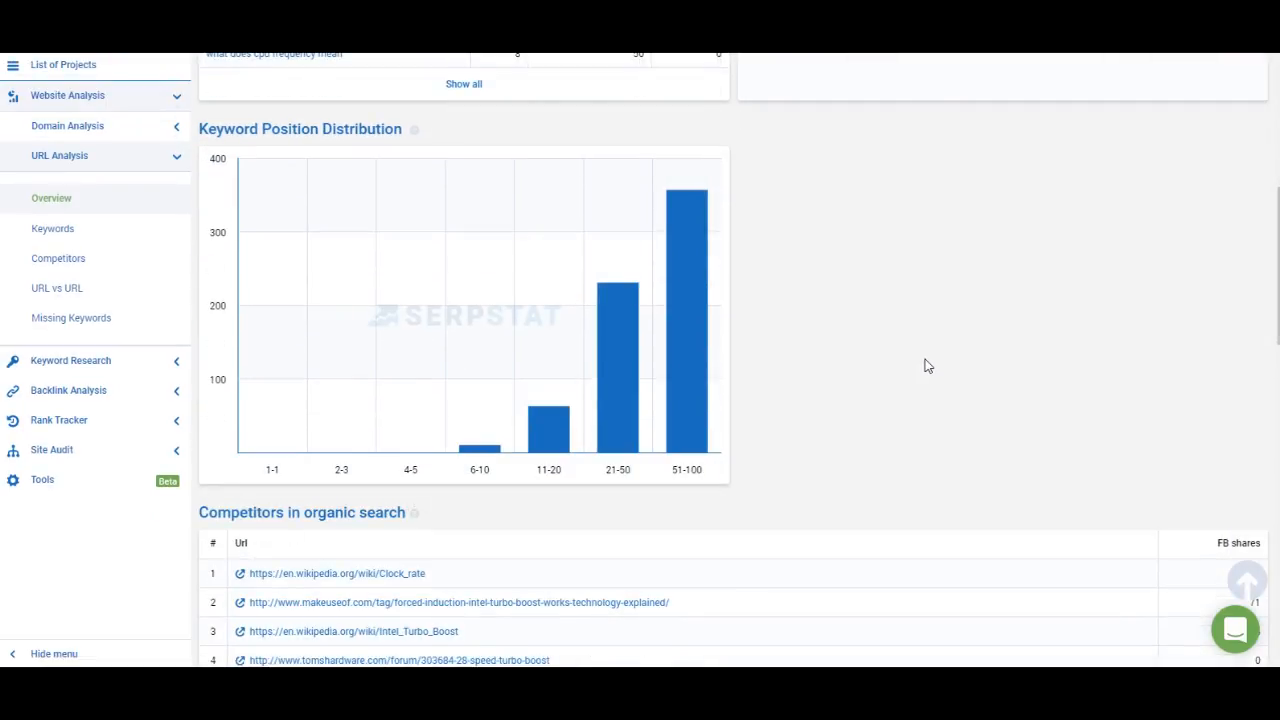
mouse_move(770, 490)
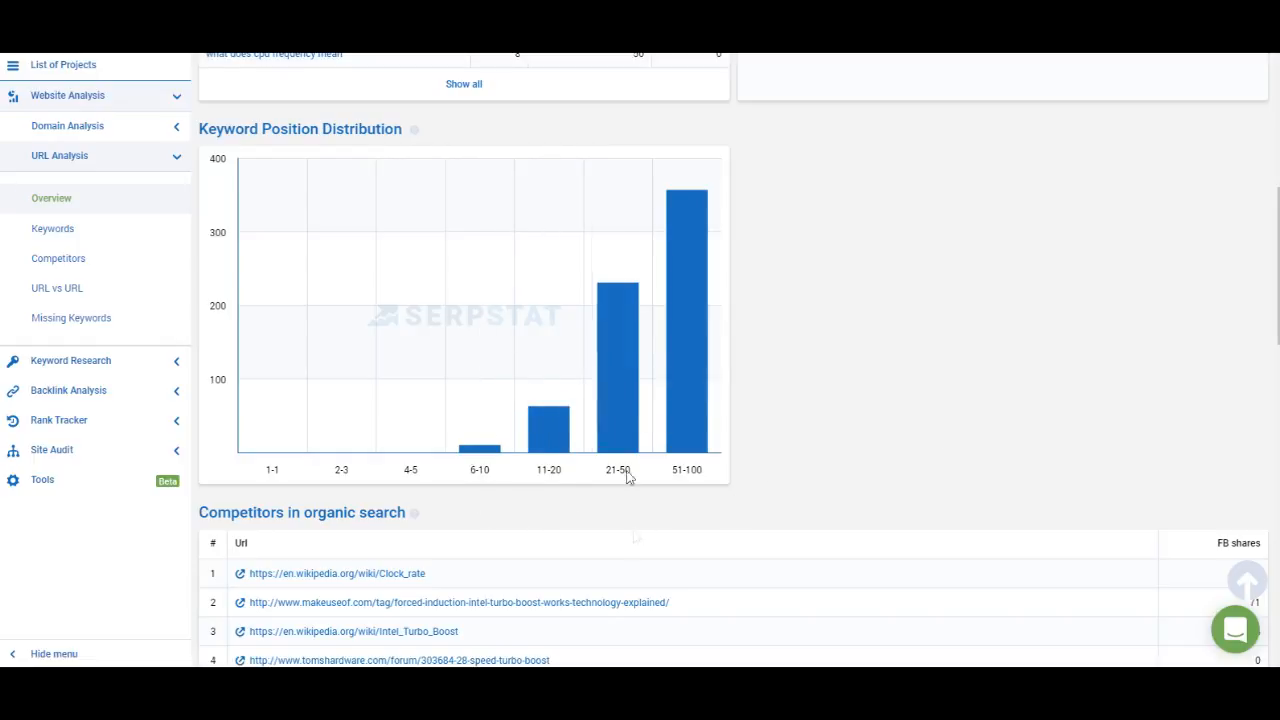
scroll(down, 3)
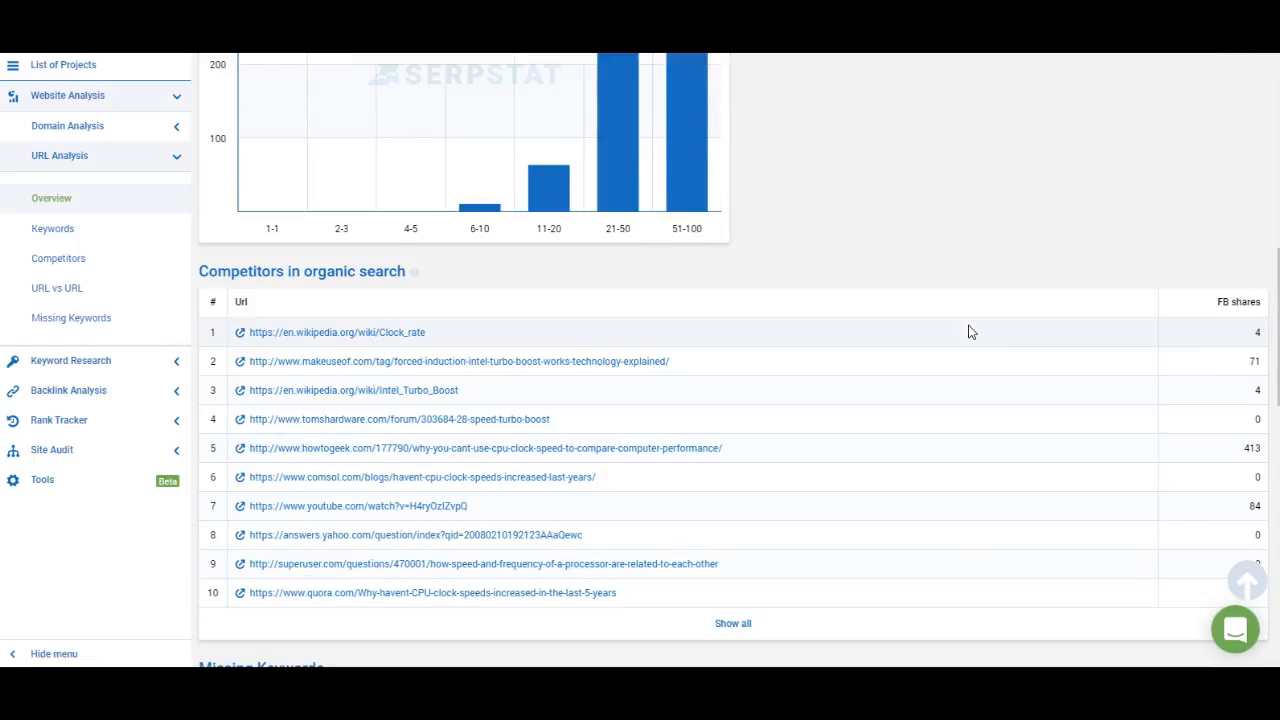
scroll(down, 3)
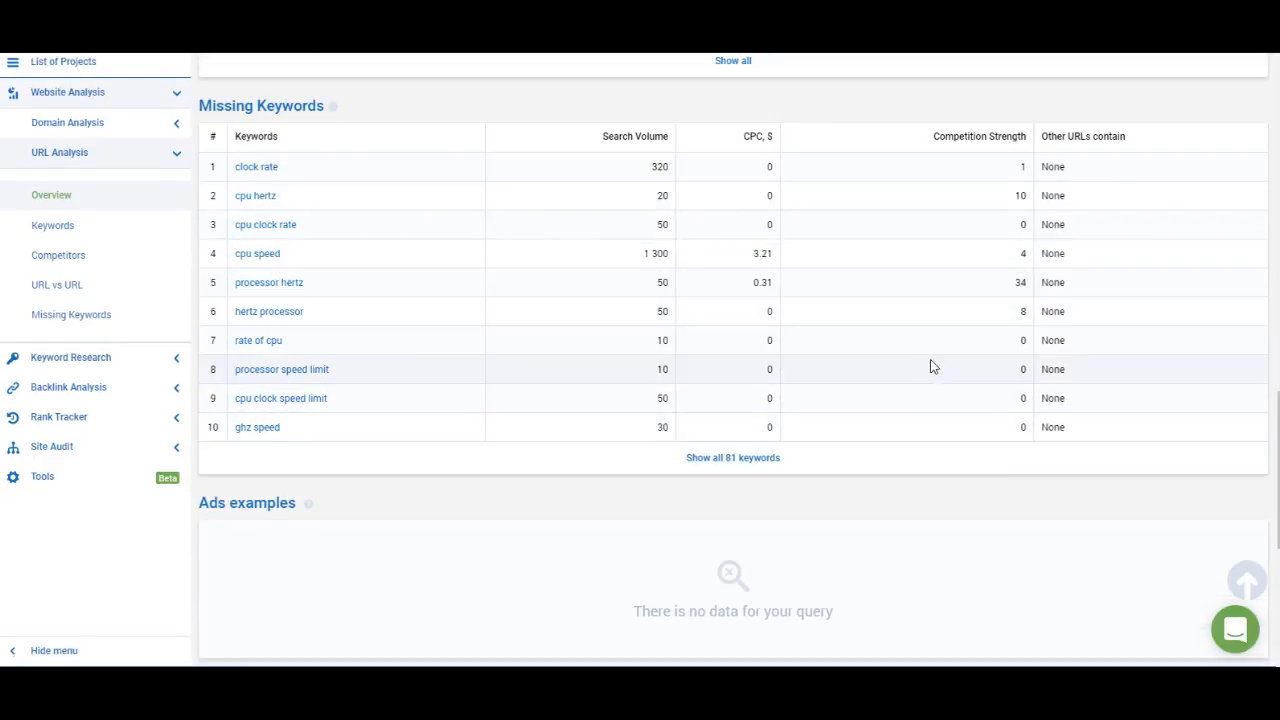
scroll(down, 3)
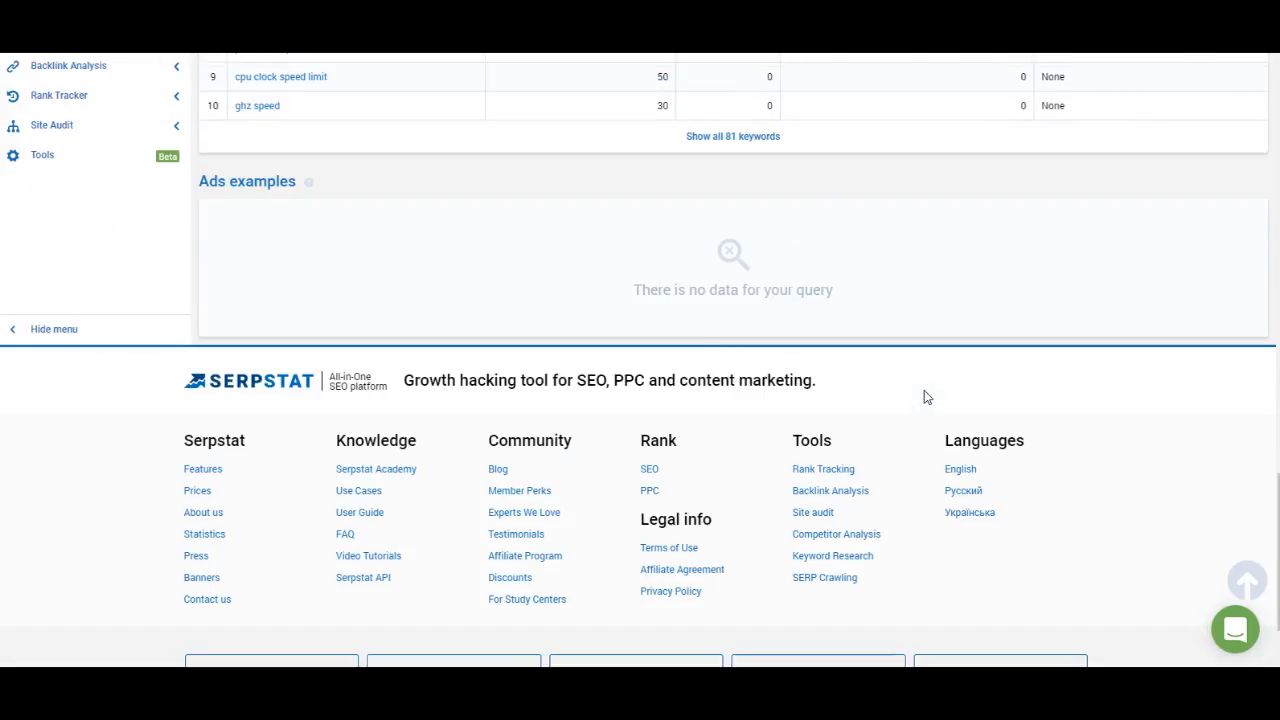
scroll(up, 3)
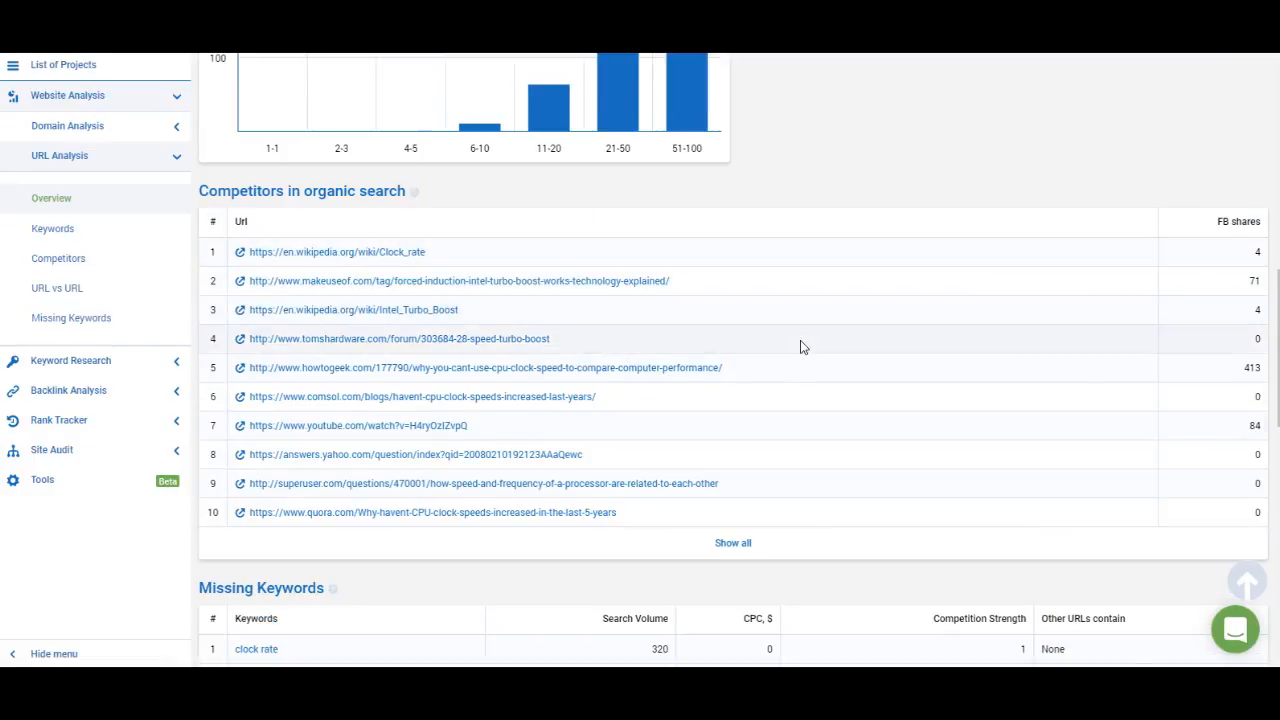
scroll(up, 3)
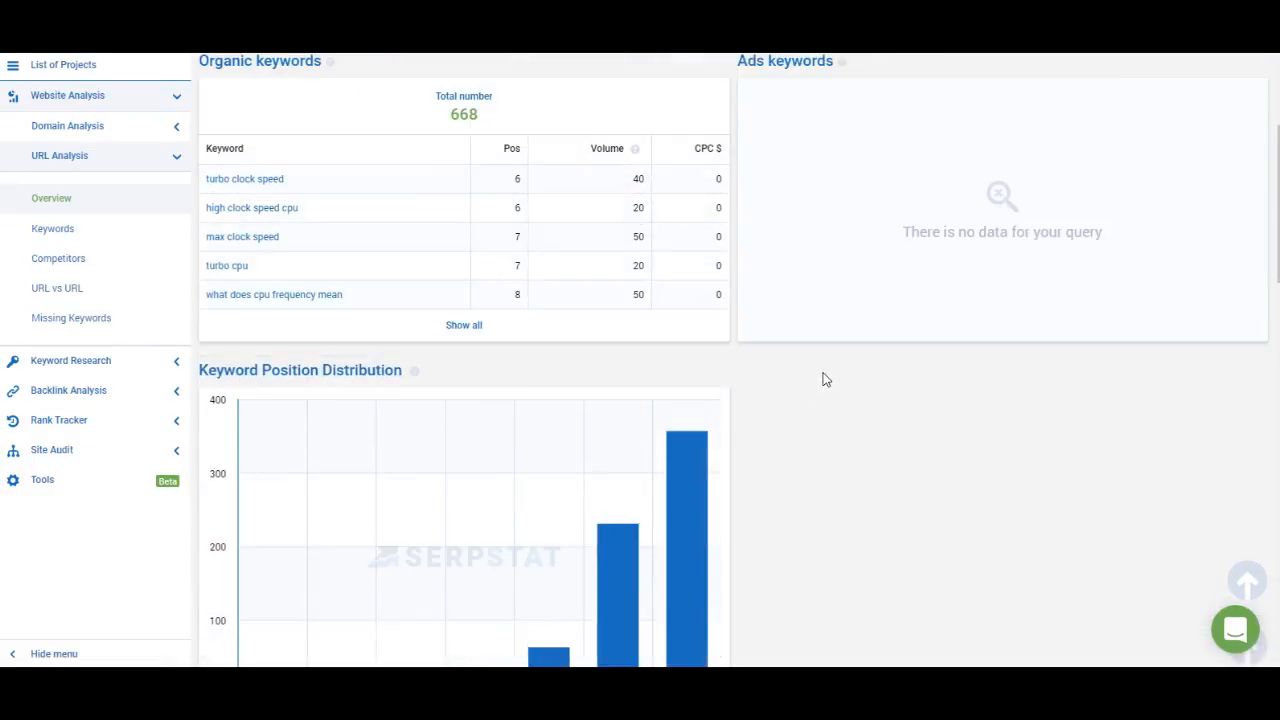
scroll(up, 3)
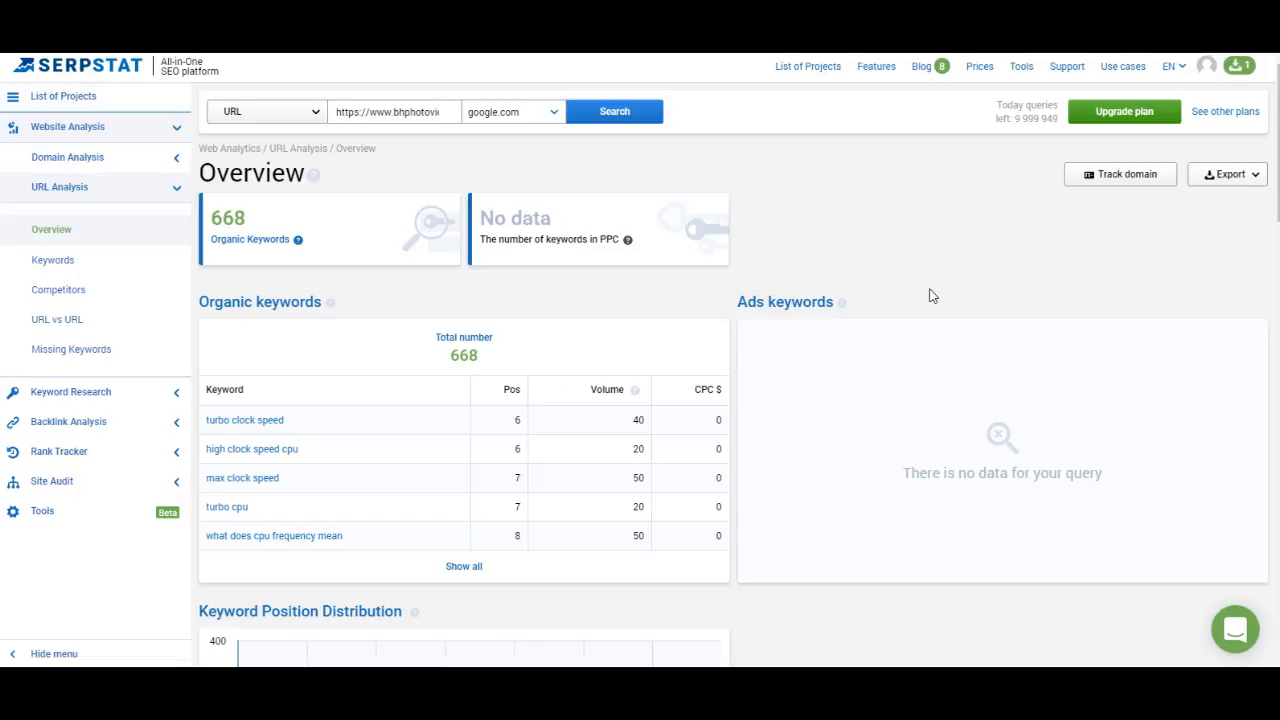
mouse_move(344, 300)
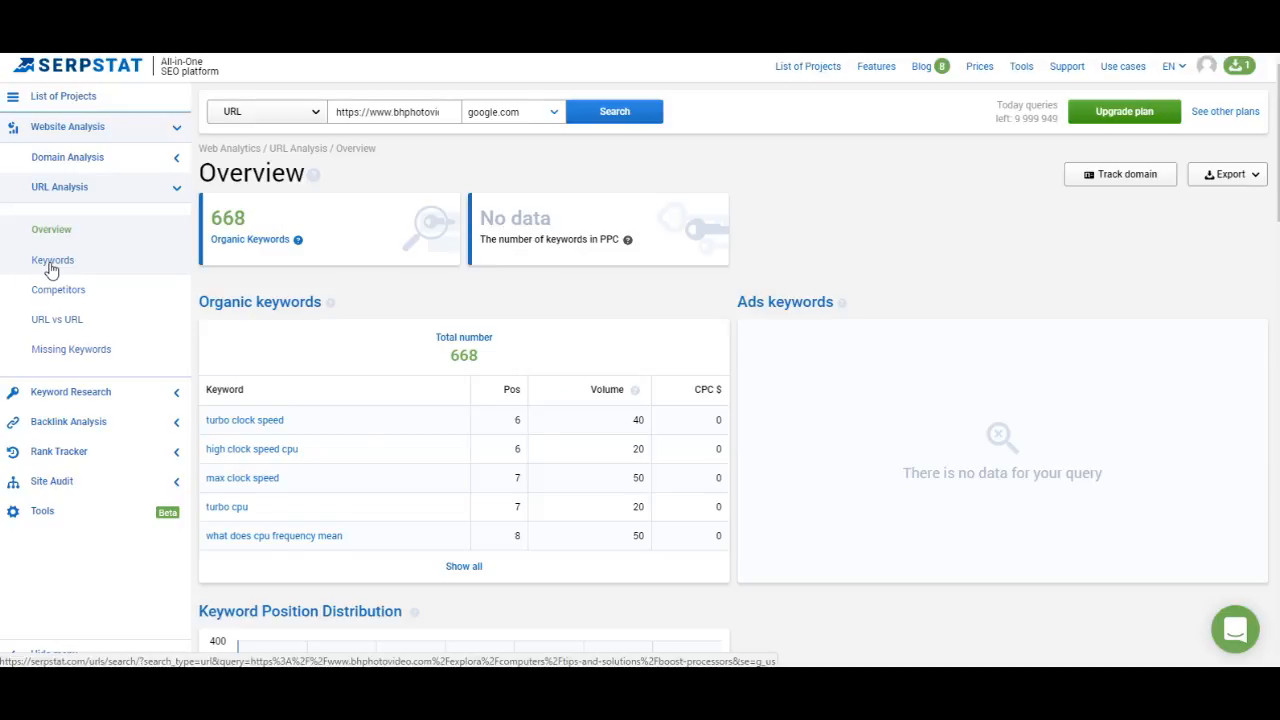
Show the page's keyword Positions report and bring up its filter conditions.
click(52, 260)
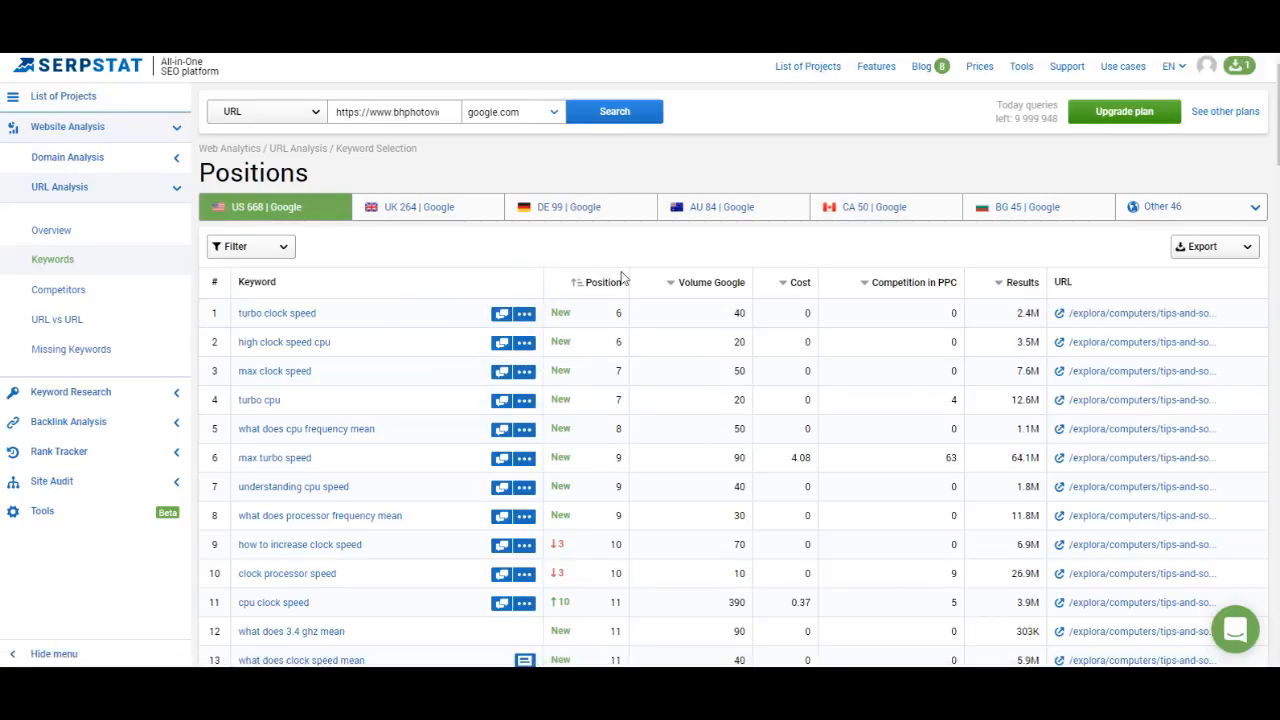
mouse_move(780, 258)
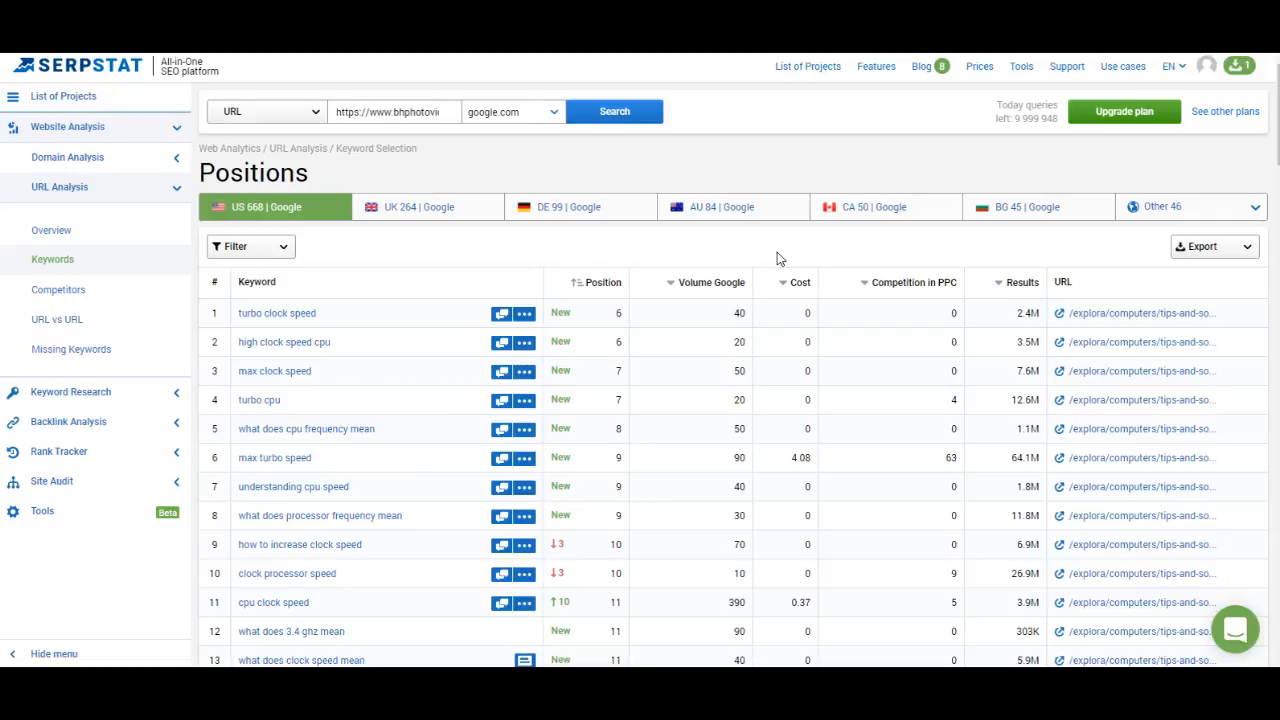
mouse_move(1024, 282)
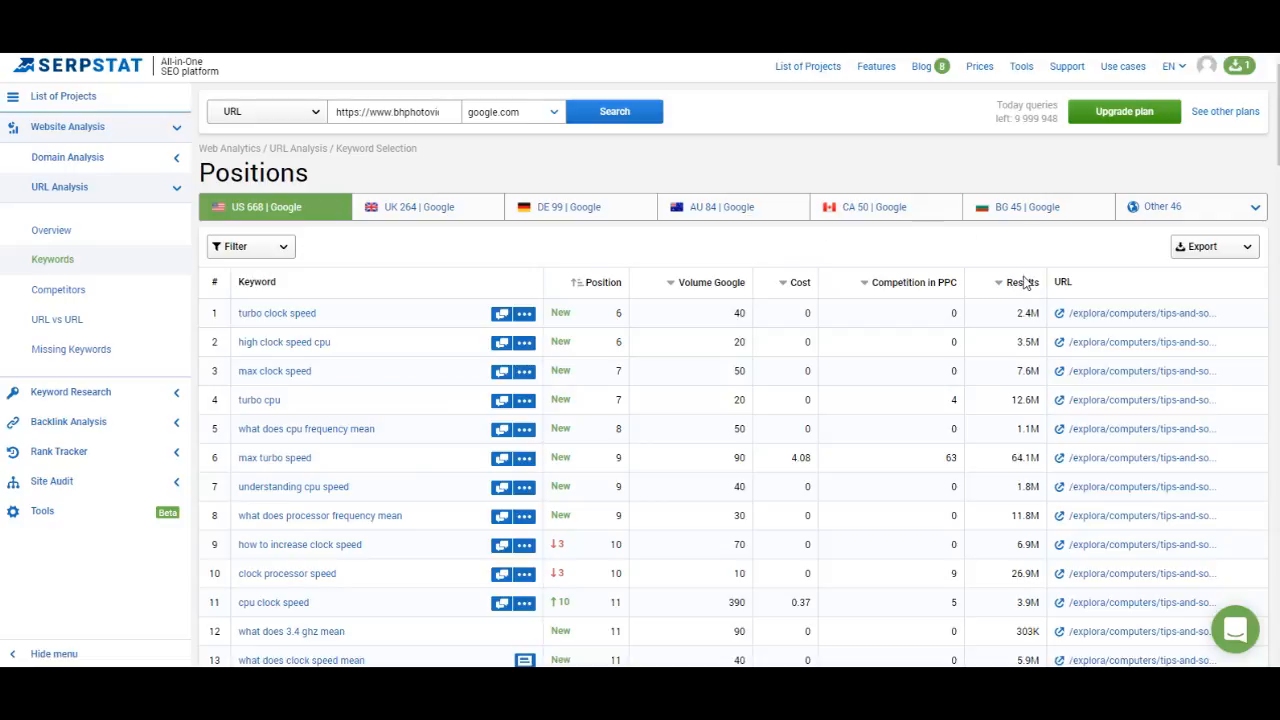
mouse_move(444, 290)
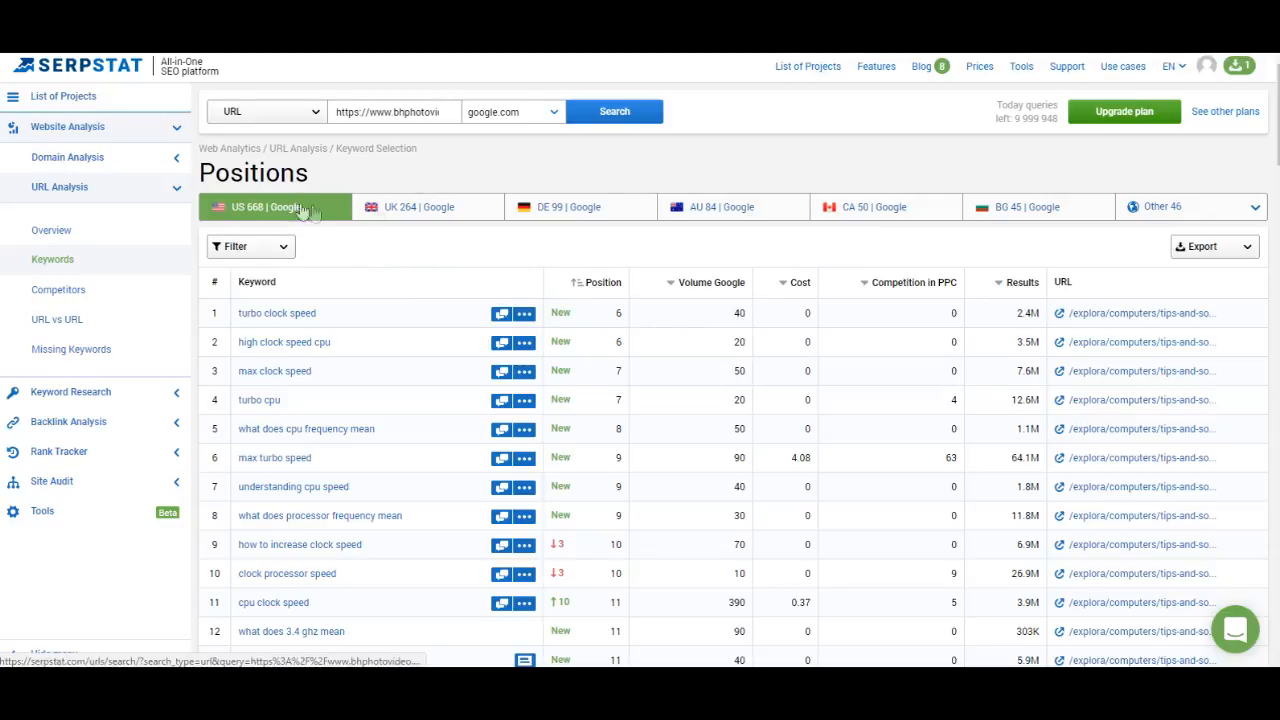
mouse_move(440, 160)
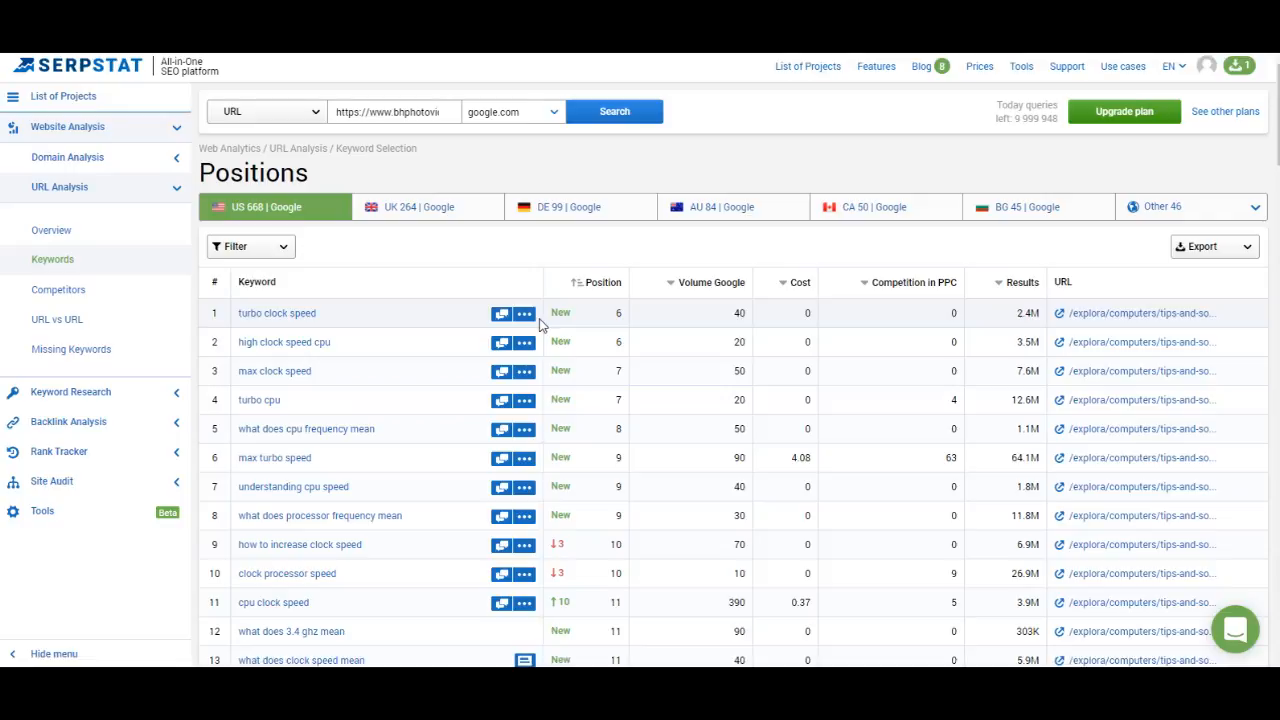
click(244, 246)
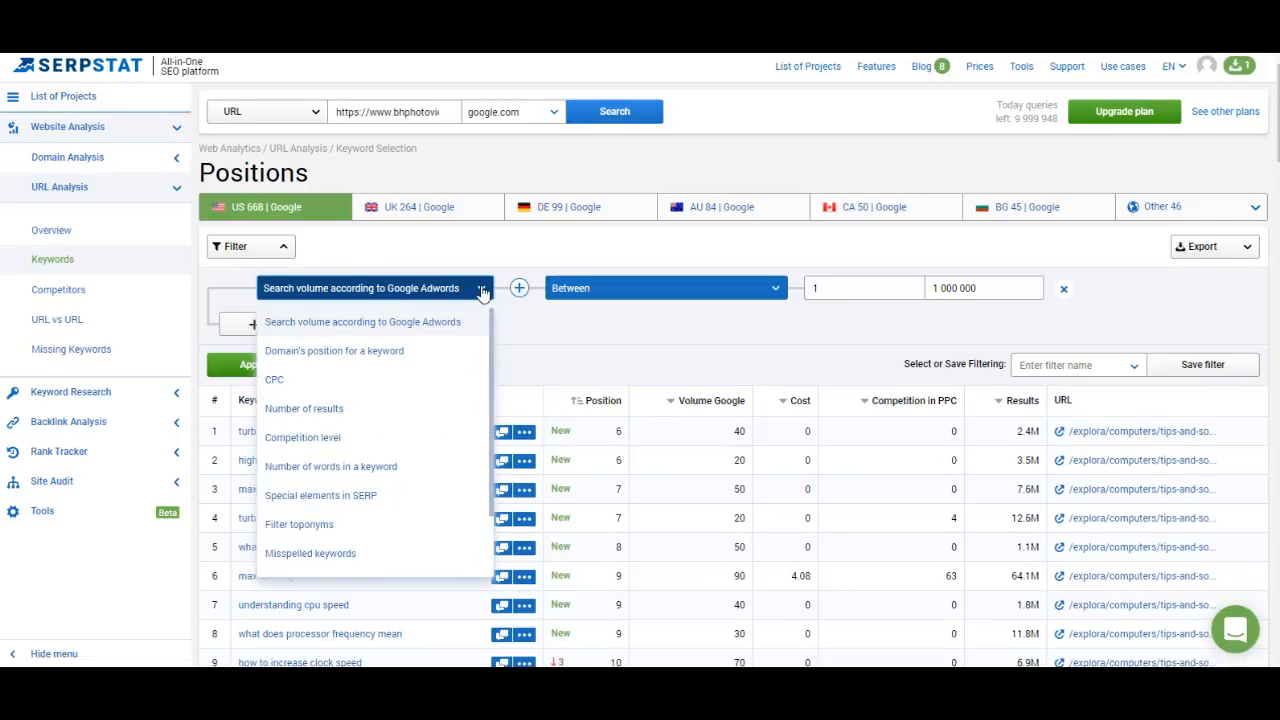
Dismiss the filter parameter list, keeping search volume between 1 and 1,000,000.
click(518, 240)
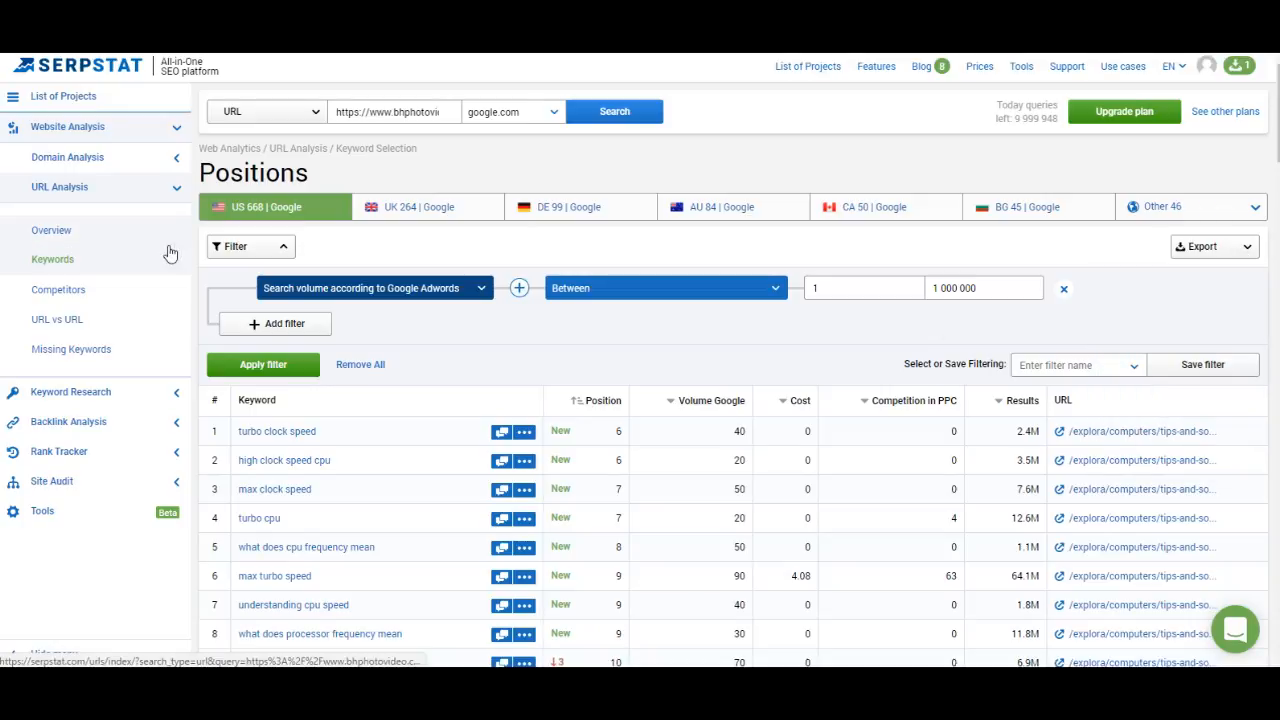
click(264, 364)
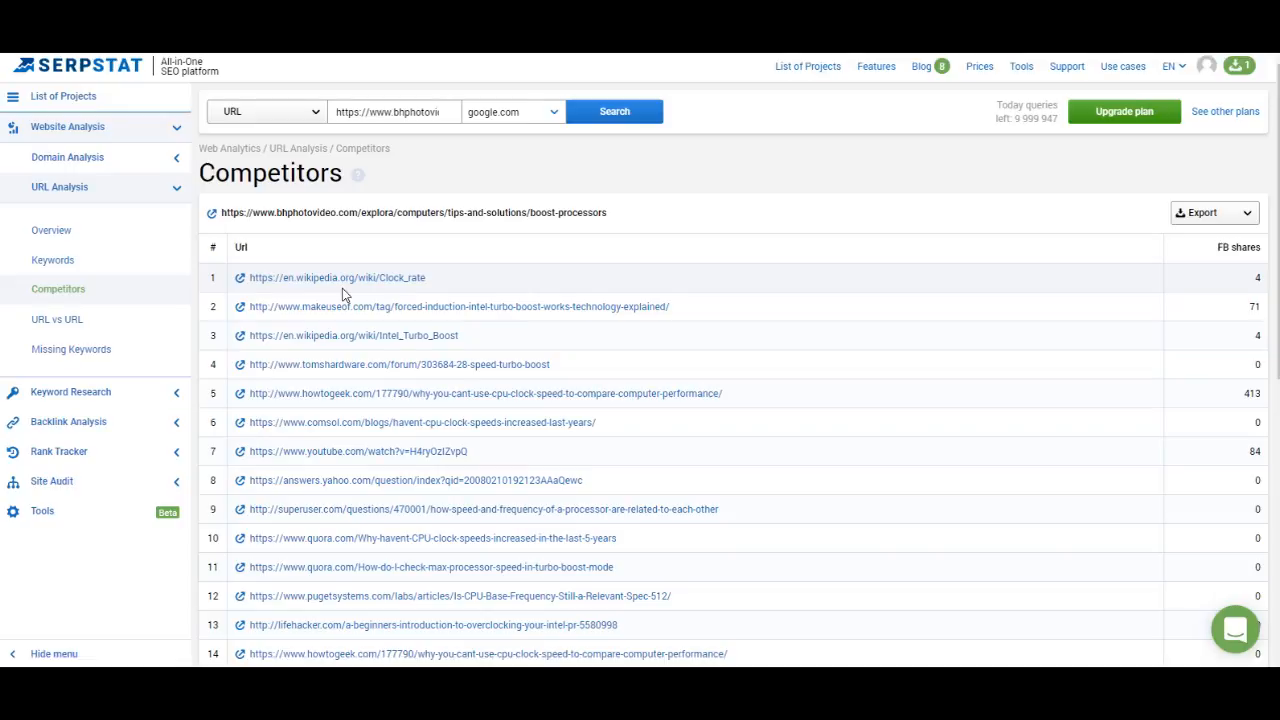
mouse_move(448, 250)
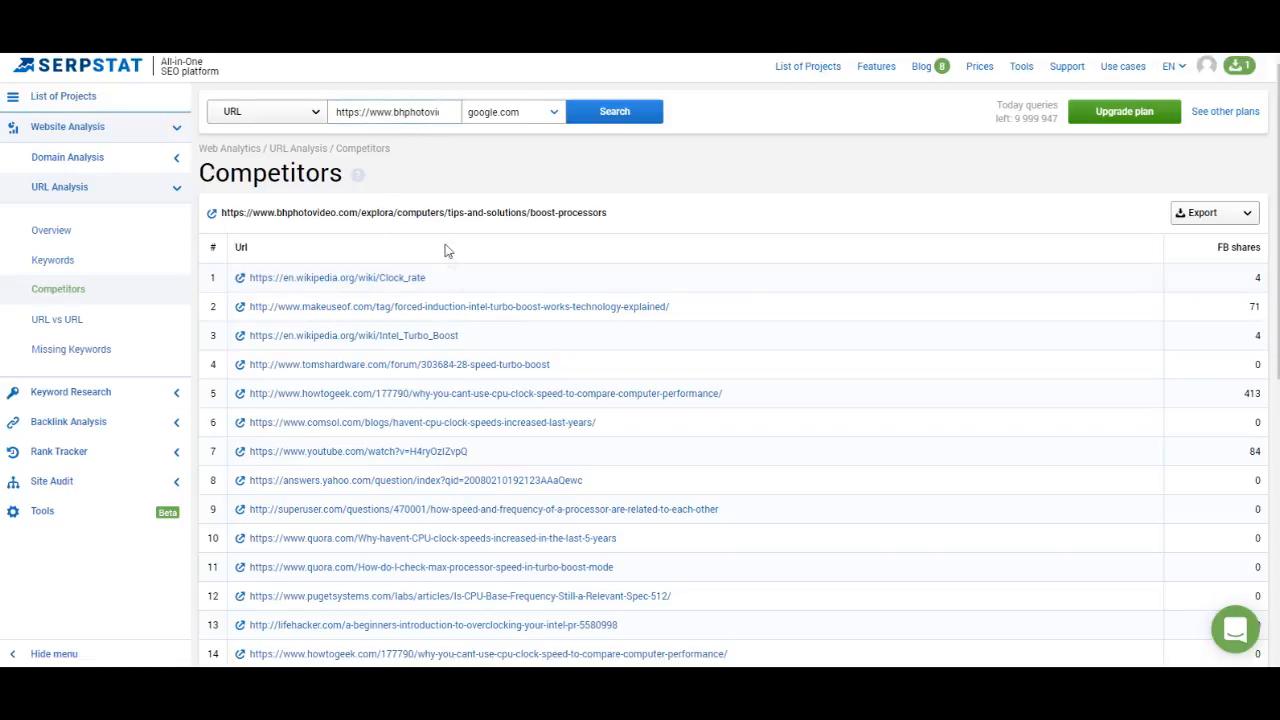
mouse_move(568, 384)
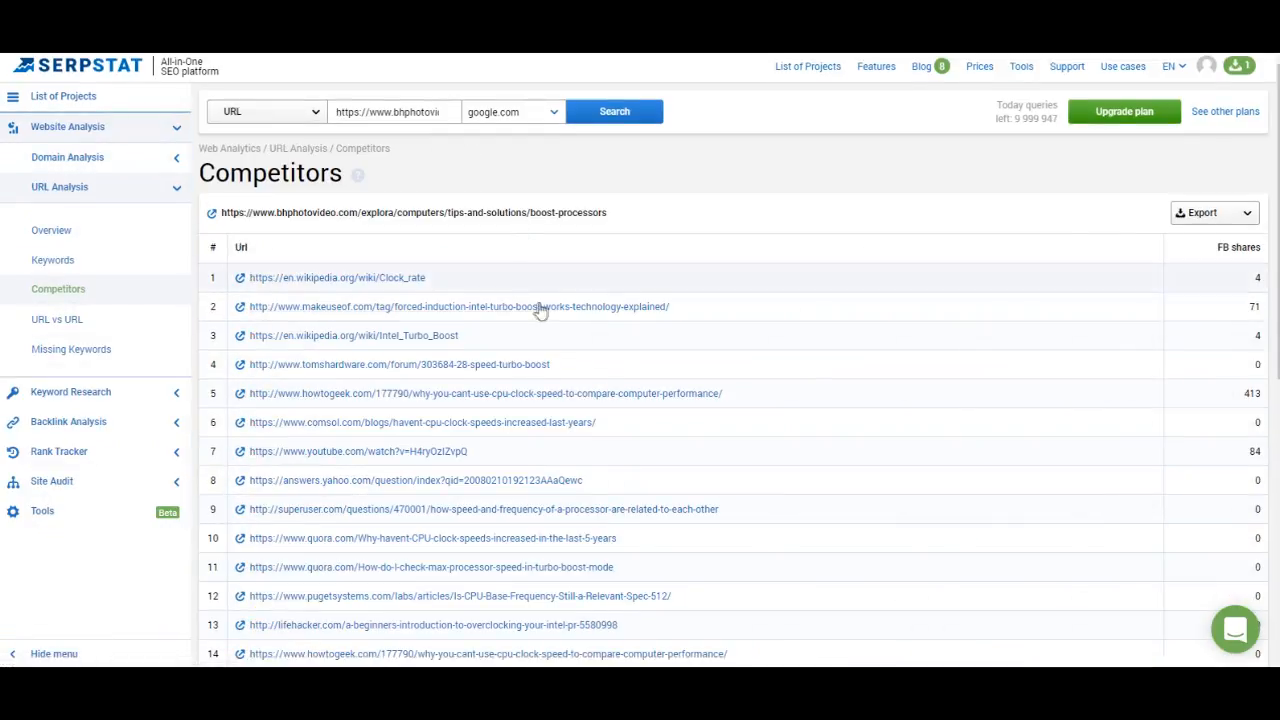
mouse_move(658, 296)
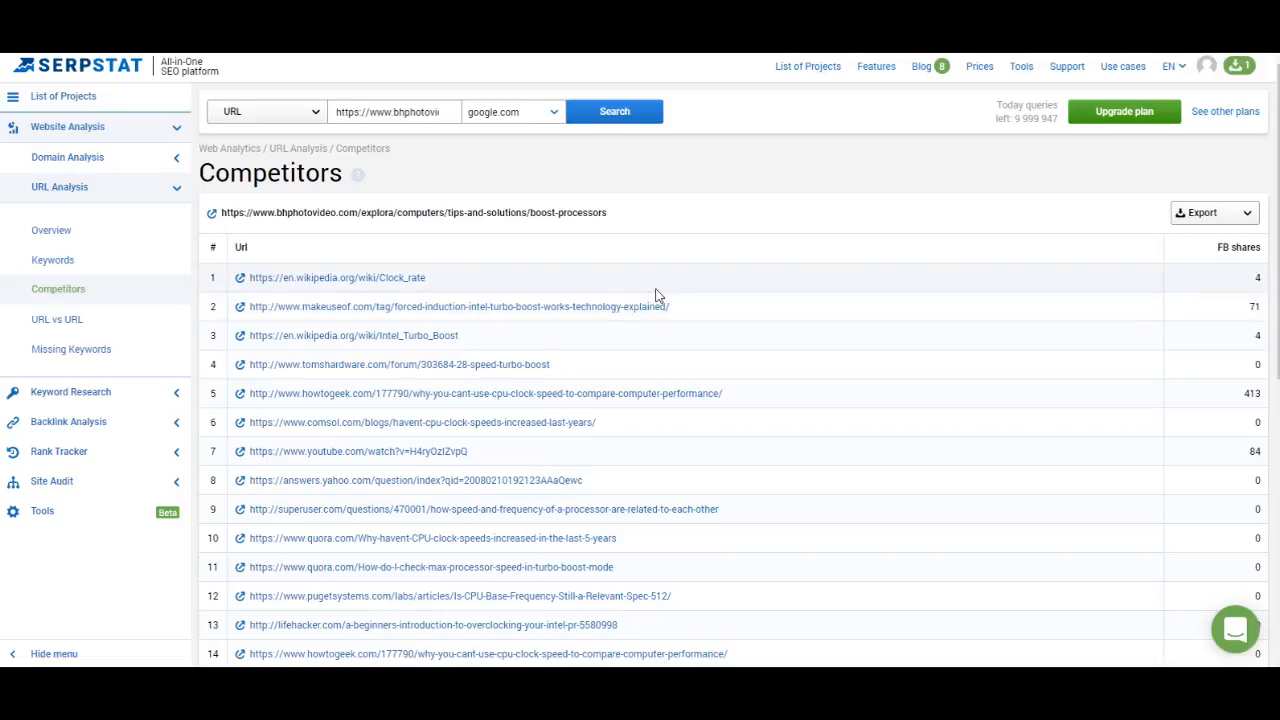
mouse_move(1020, 392)
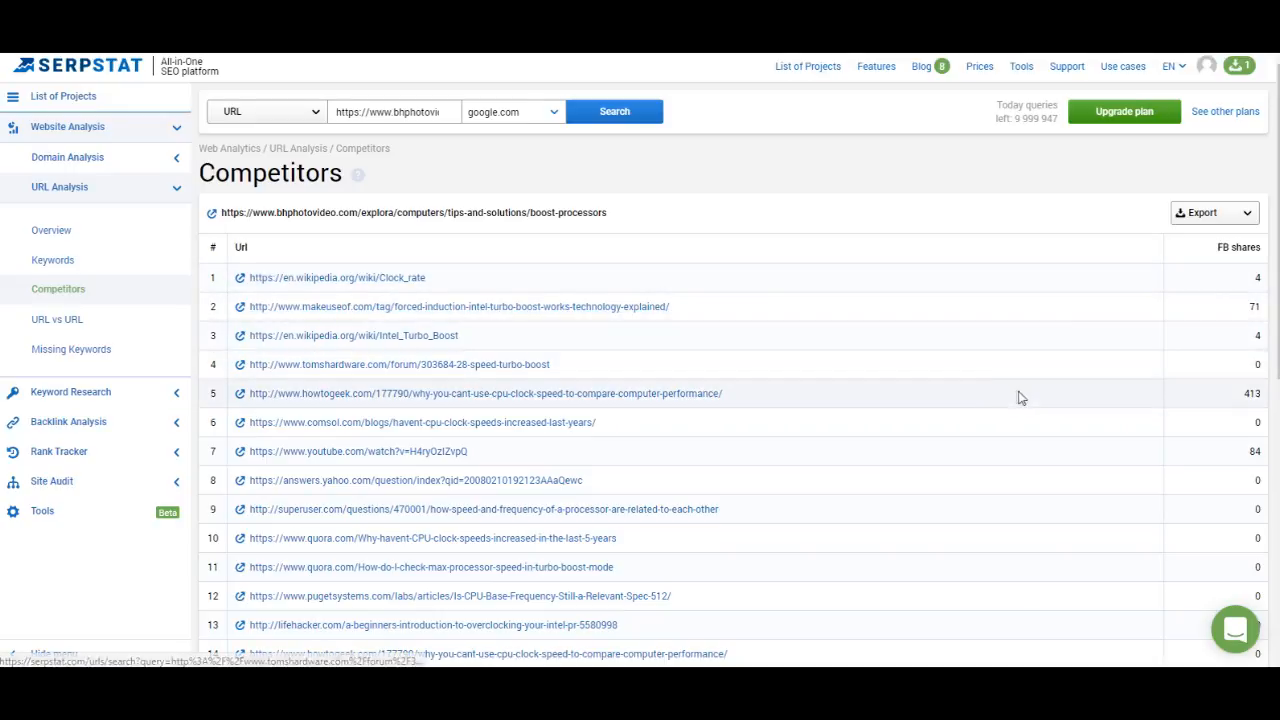
mouse_move(778, 390)
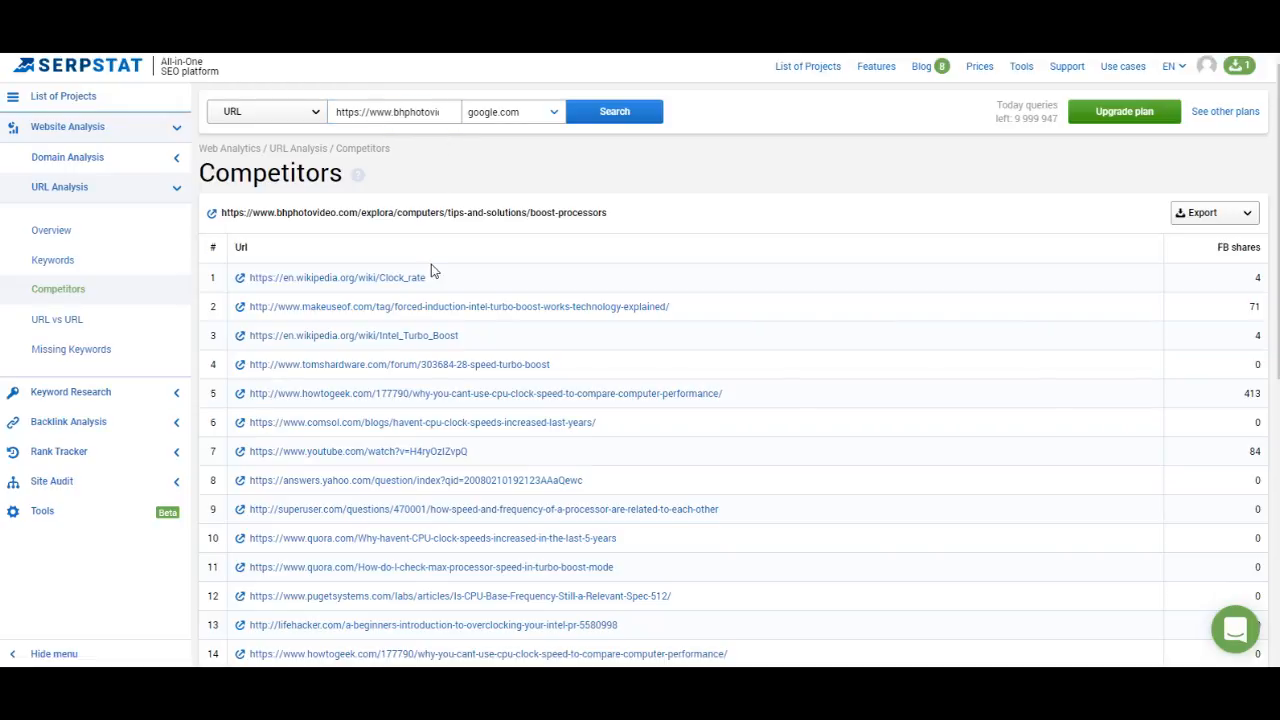
mouse_move(530, 392)
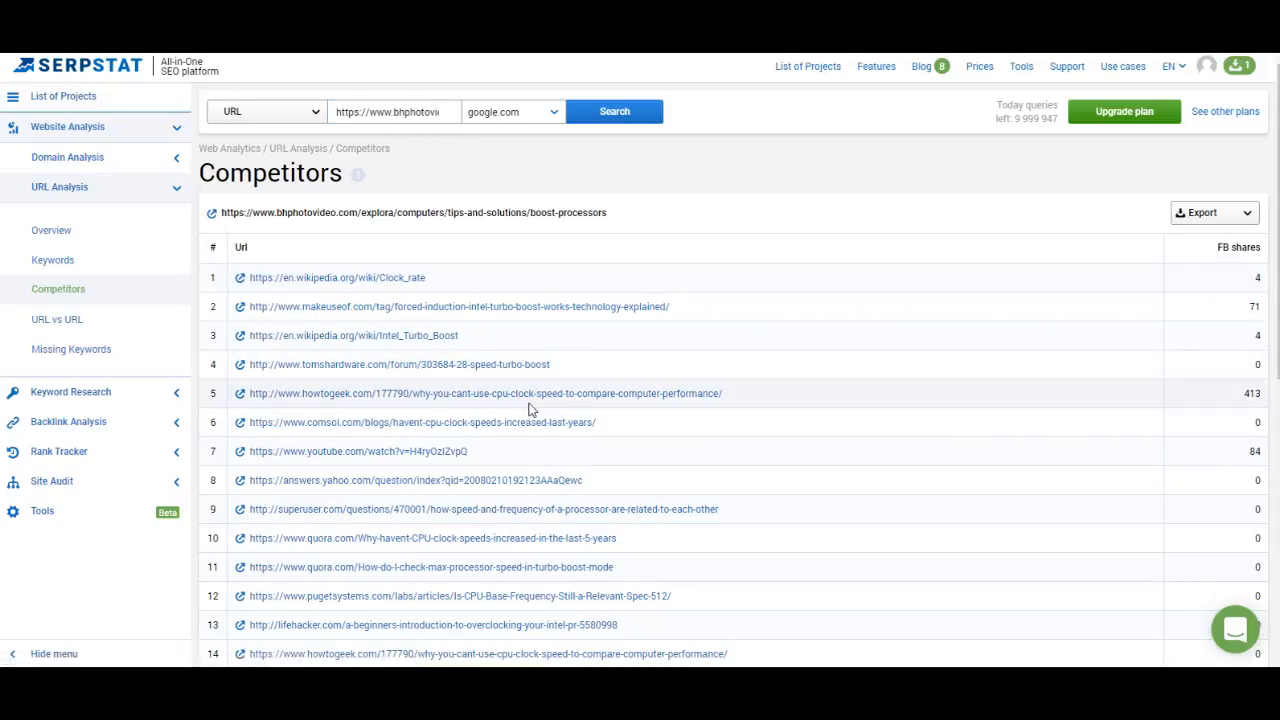
mouse_move(736, 322)
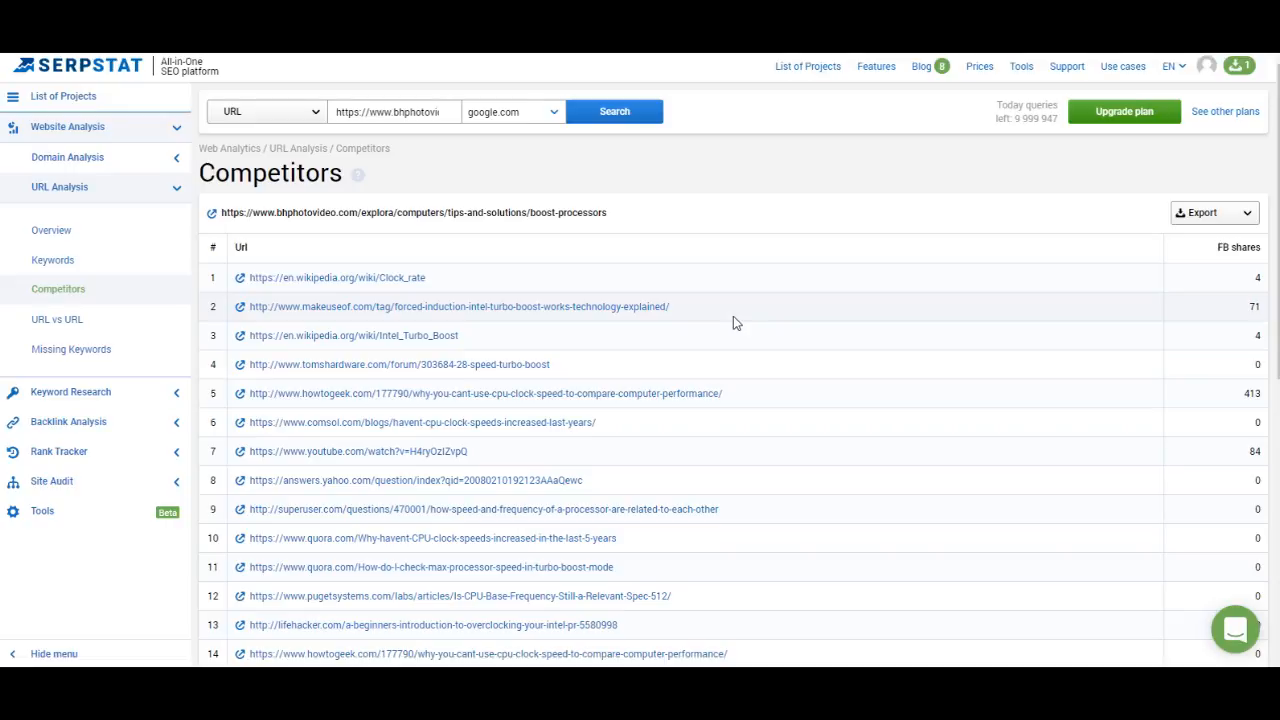
mouse_move(490, 180)
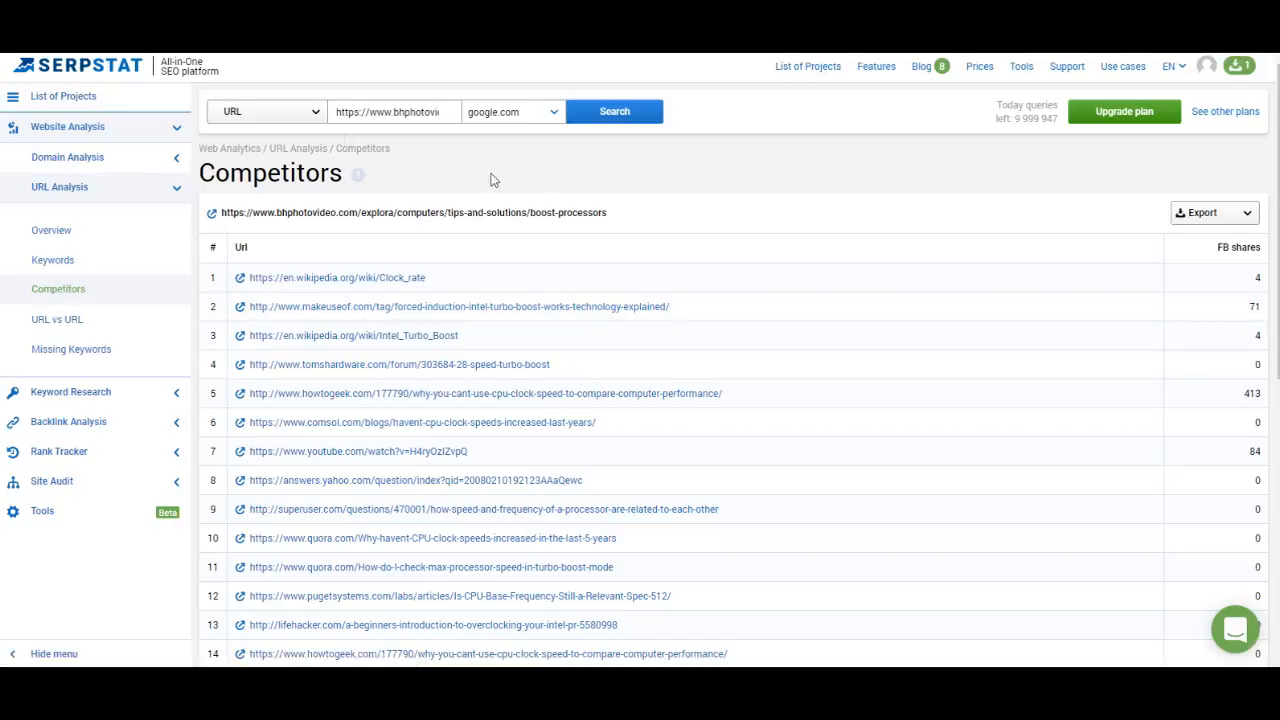
Compare the B&H page against the suggested MakeUseOf and Wikipedia competitor URLs.
click(56, 320)
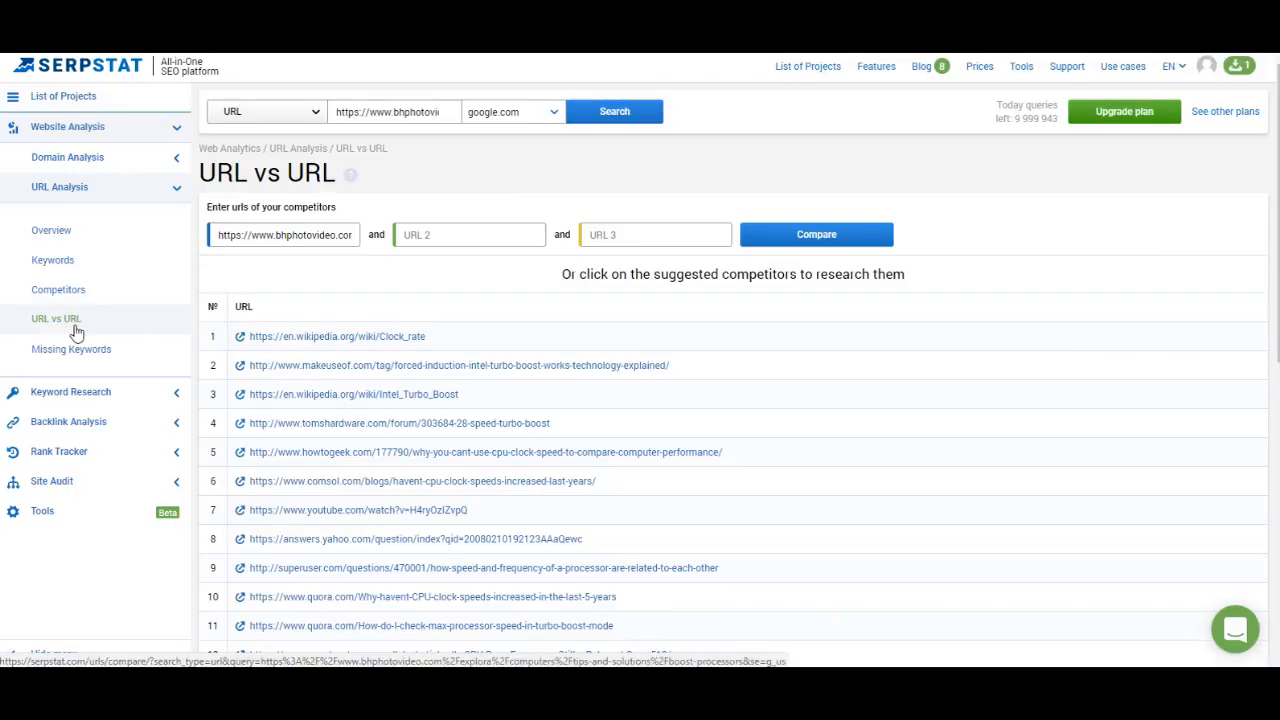
mouse_move(84, 322)
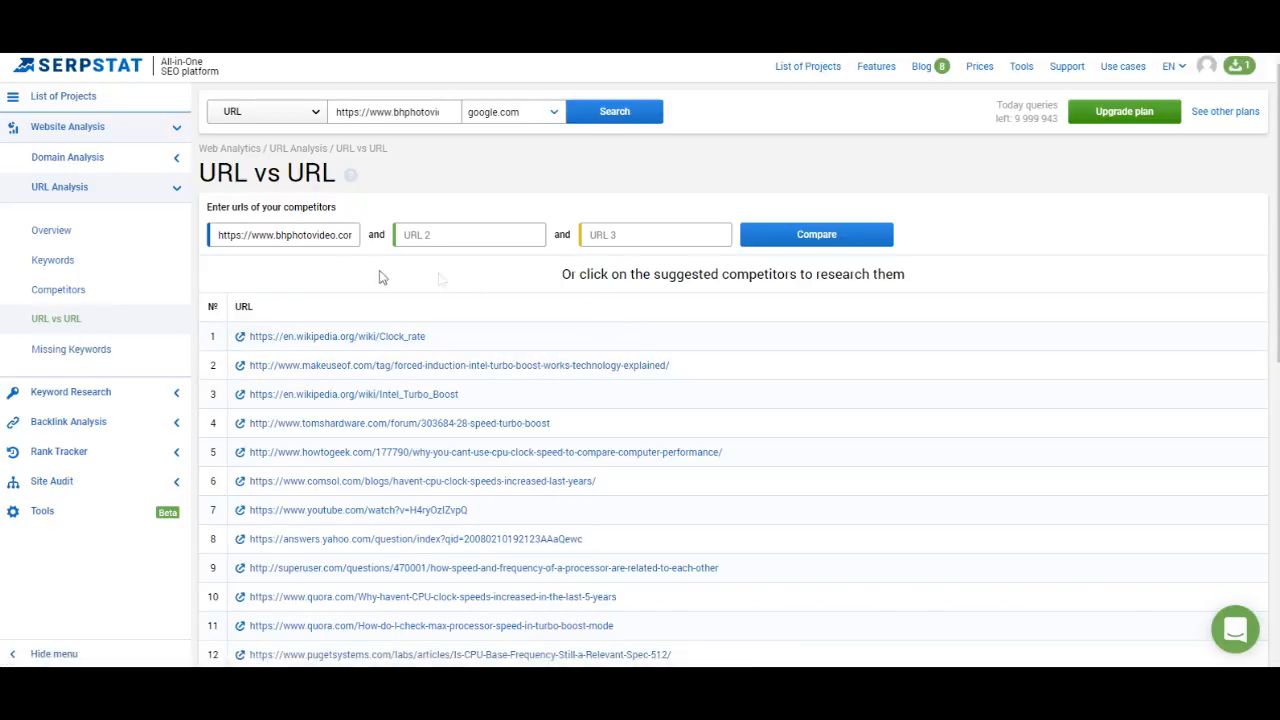
mouse_move(624, 308)
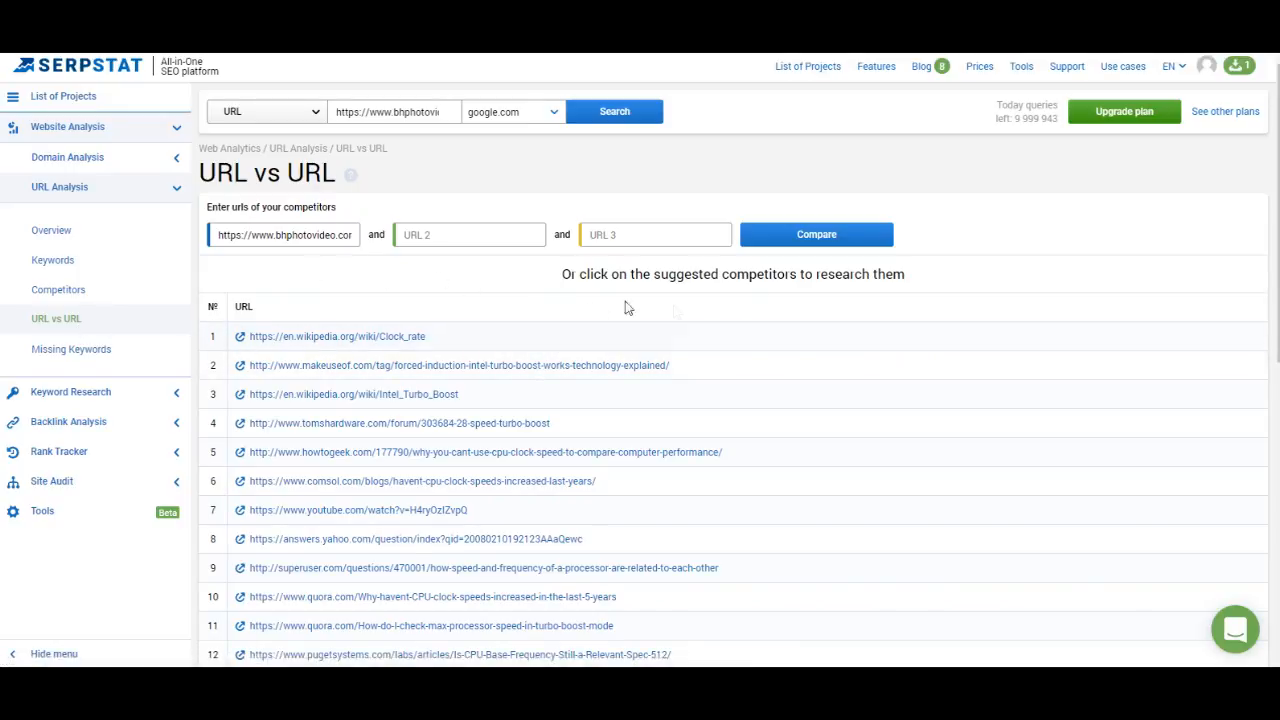
click(458, 364)
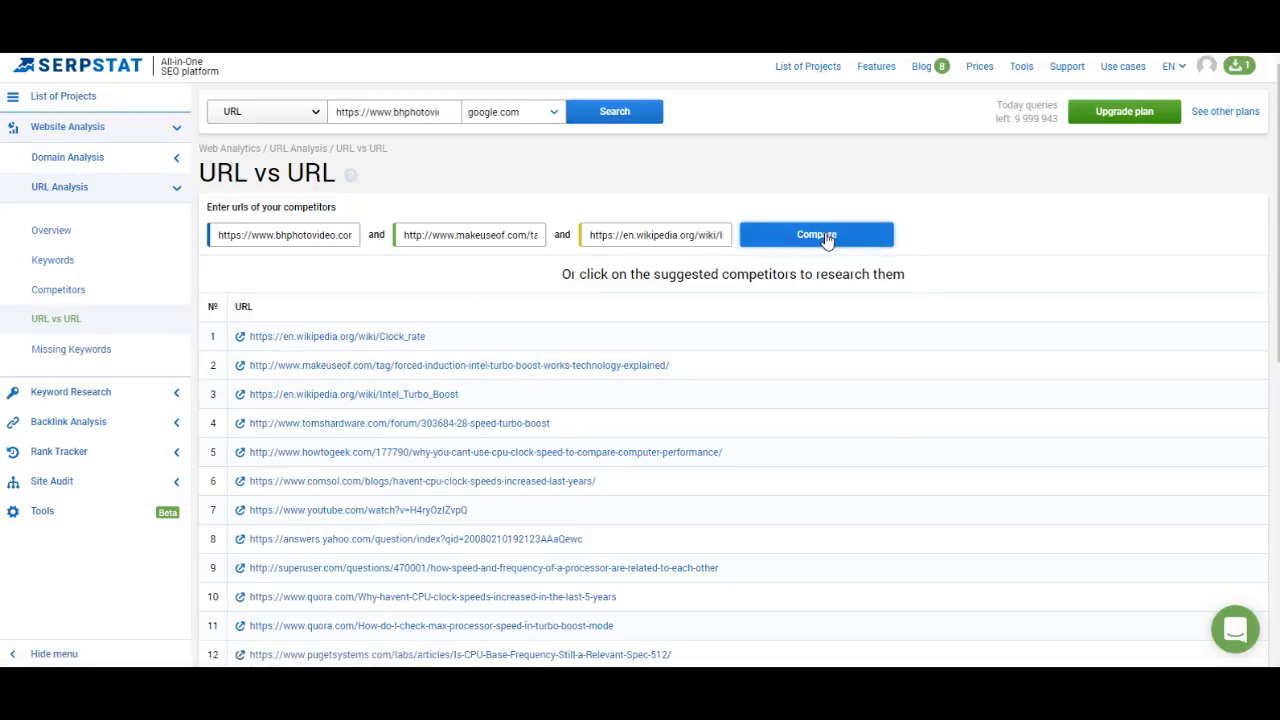
click(816, 234)
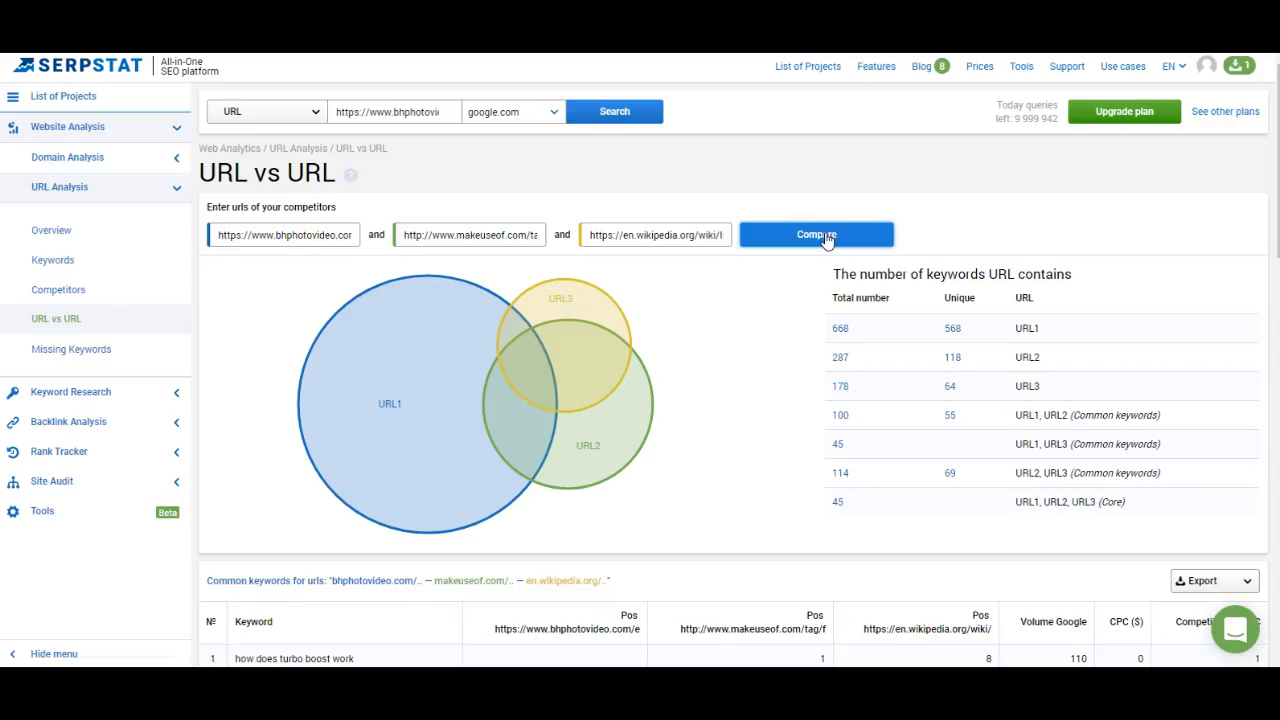
mouse_move(514, 260)
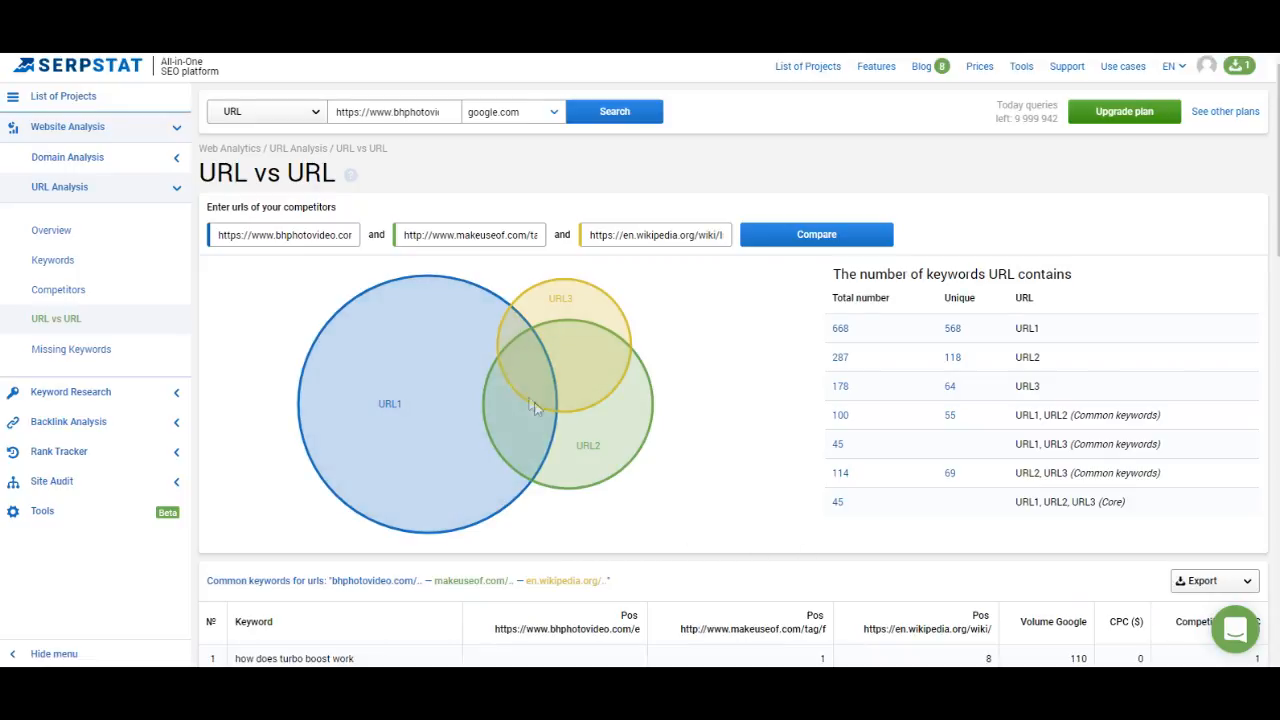
mouse_move(744, 404)
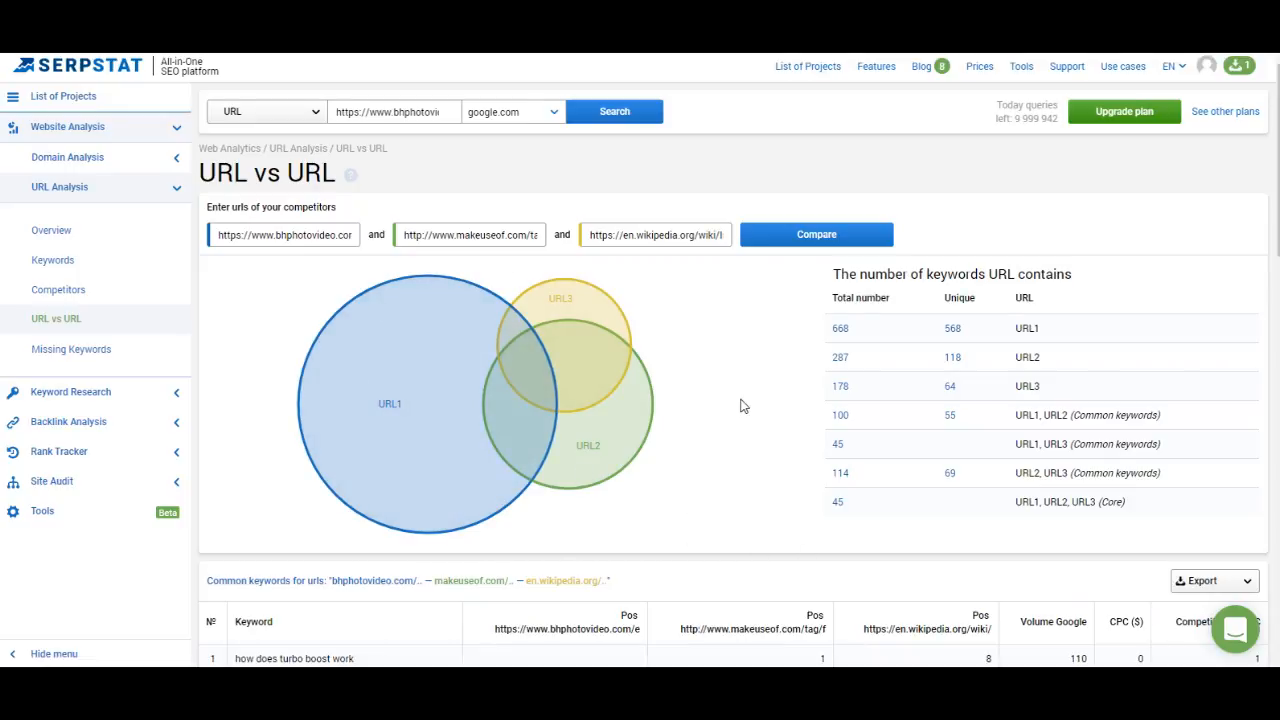
mouse_move(584, 374)
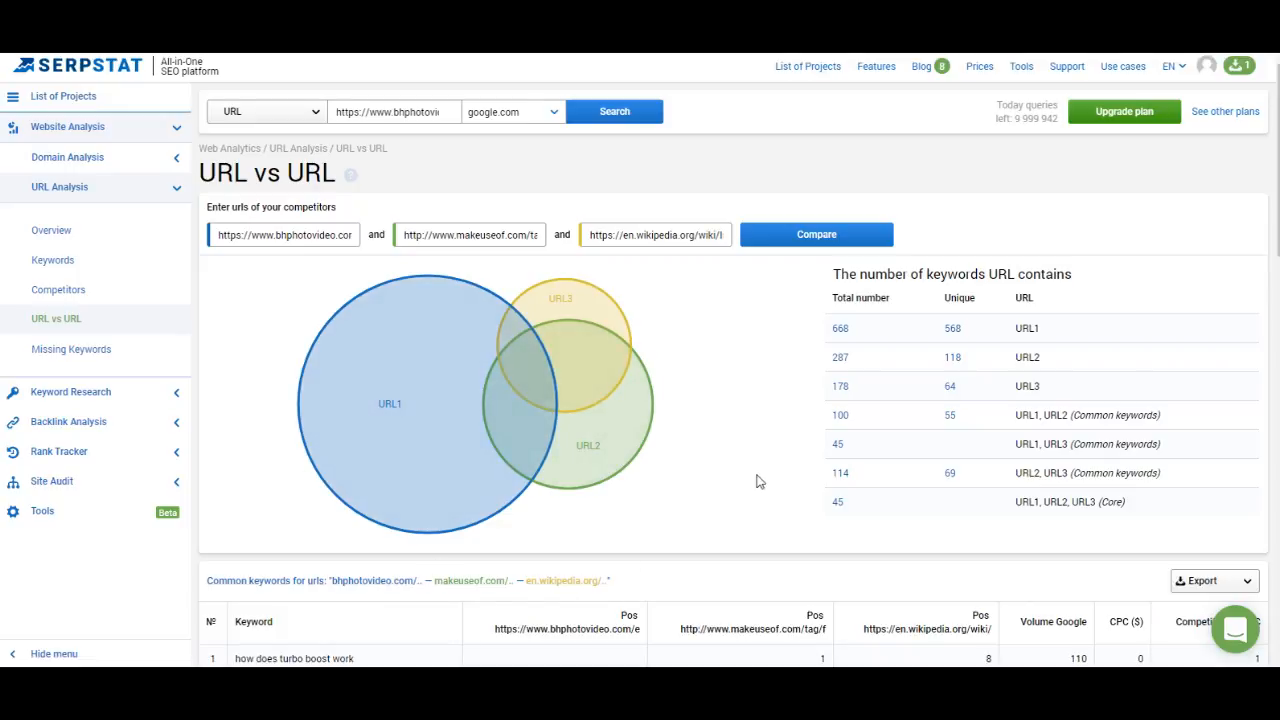
mouse_move(1024, 472)
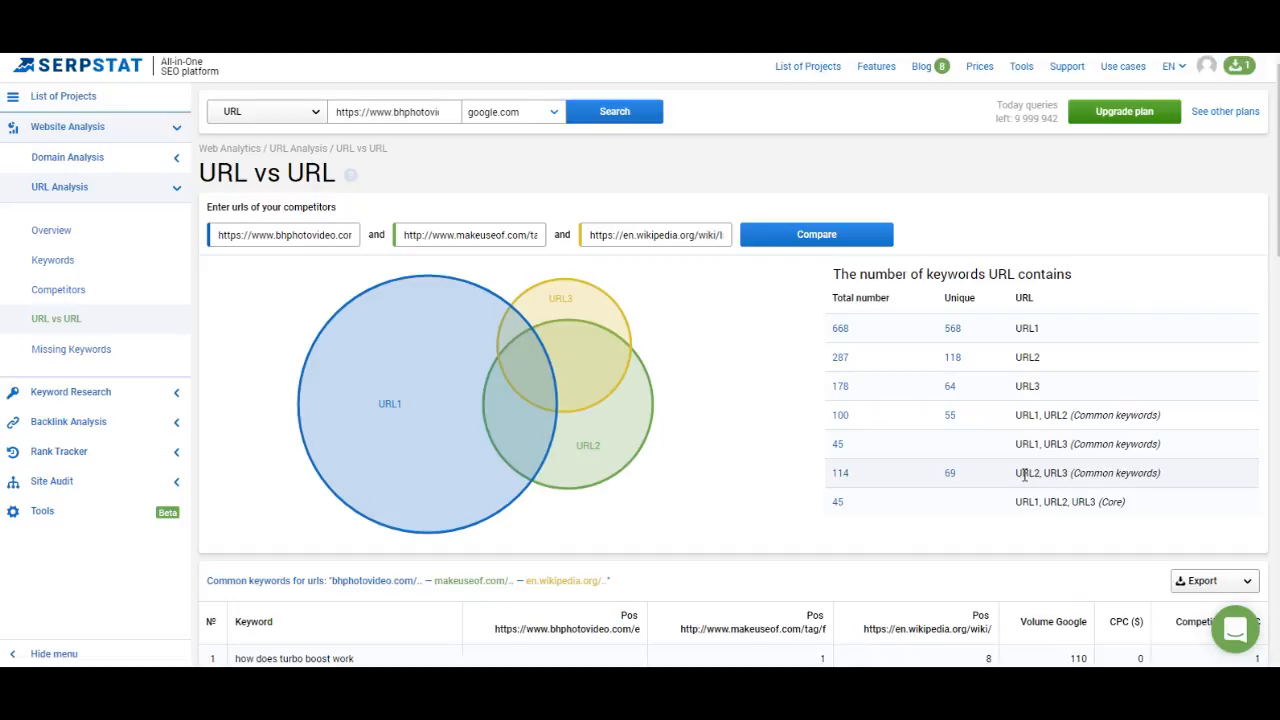
mouse_move(1012, 456)
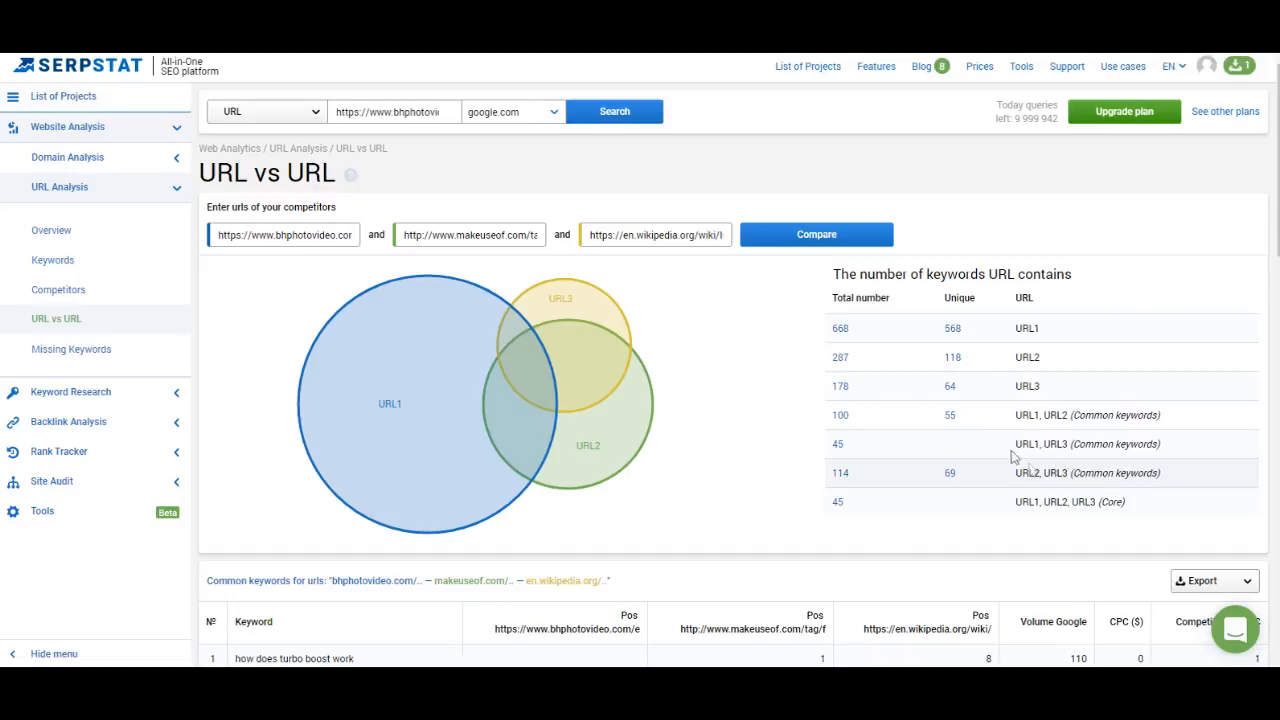
mouse_move(950, 472)
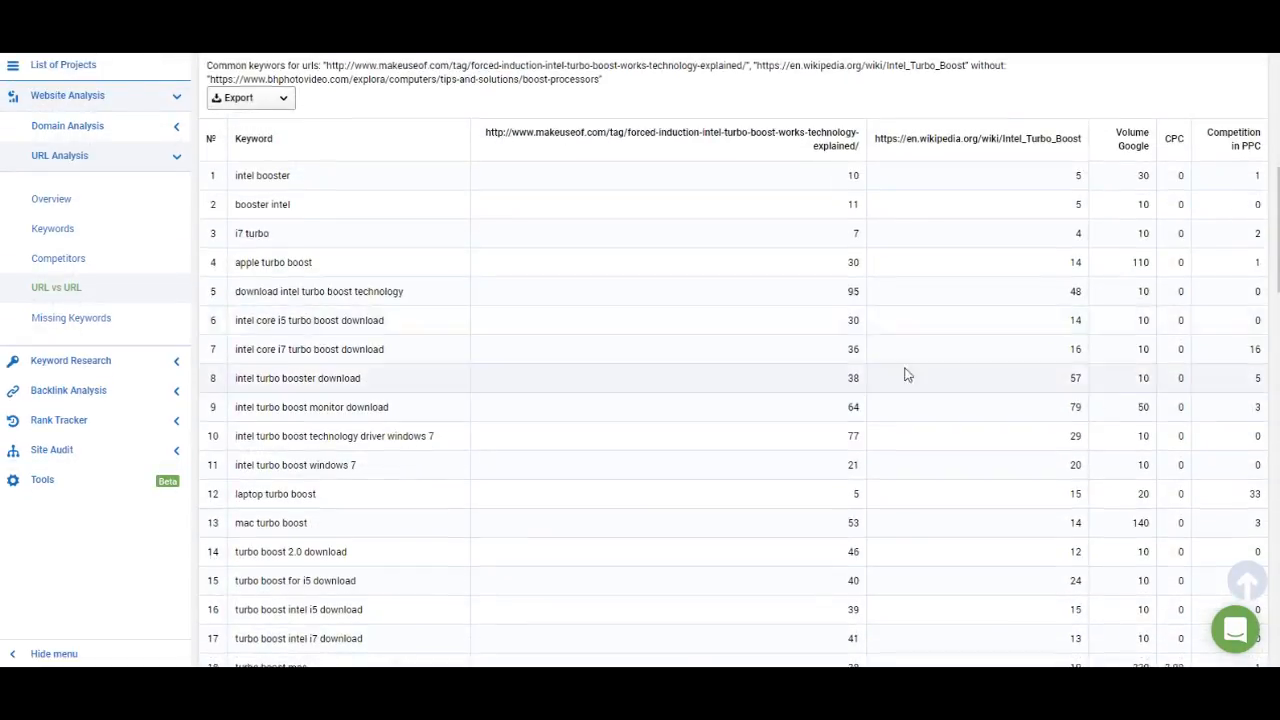
scroll(up, 3)
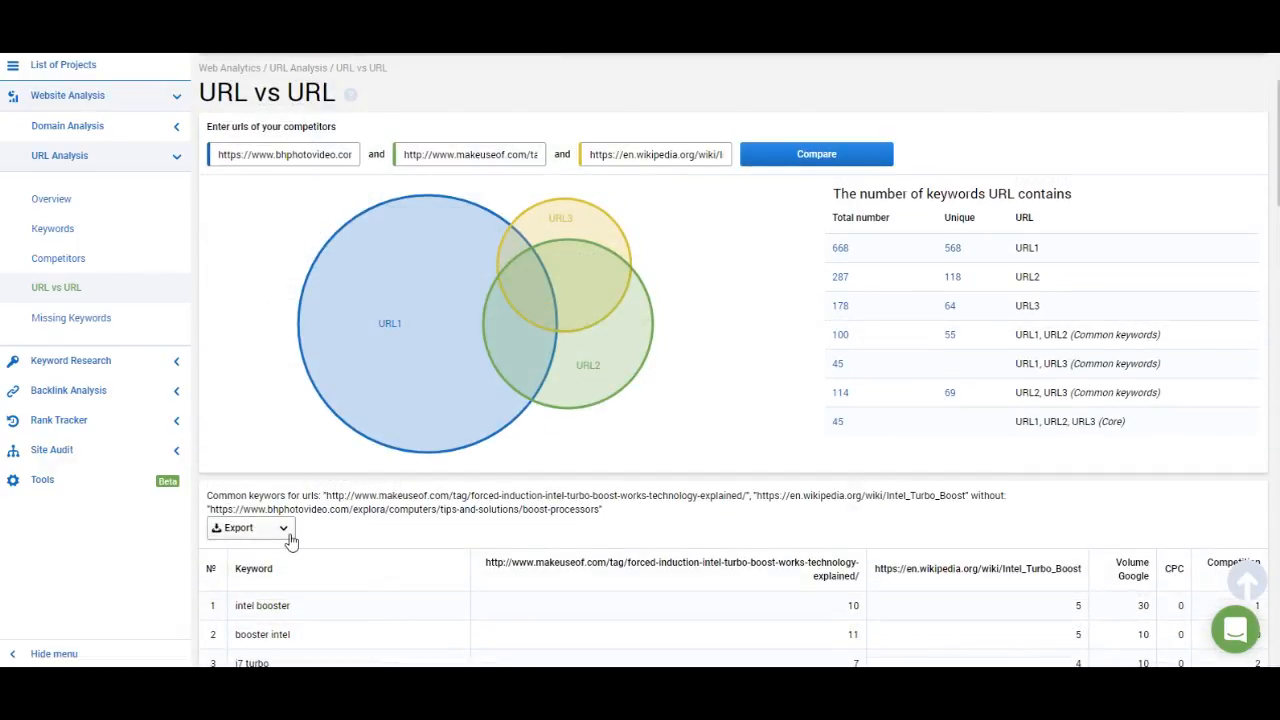
scroll(down, 3)
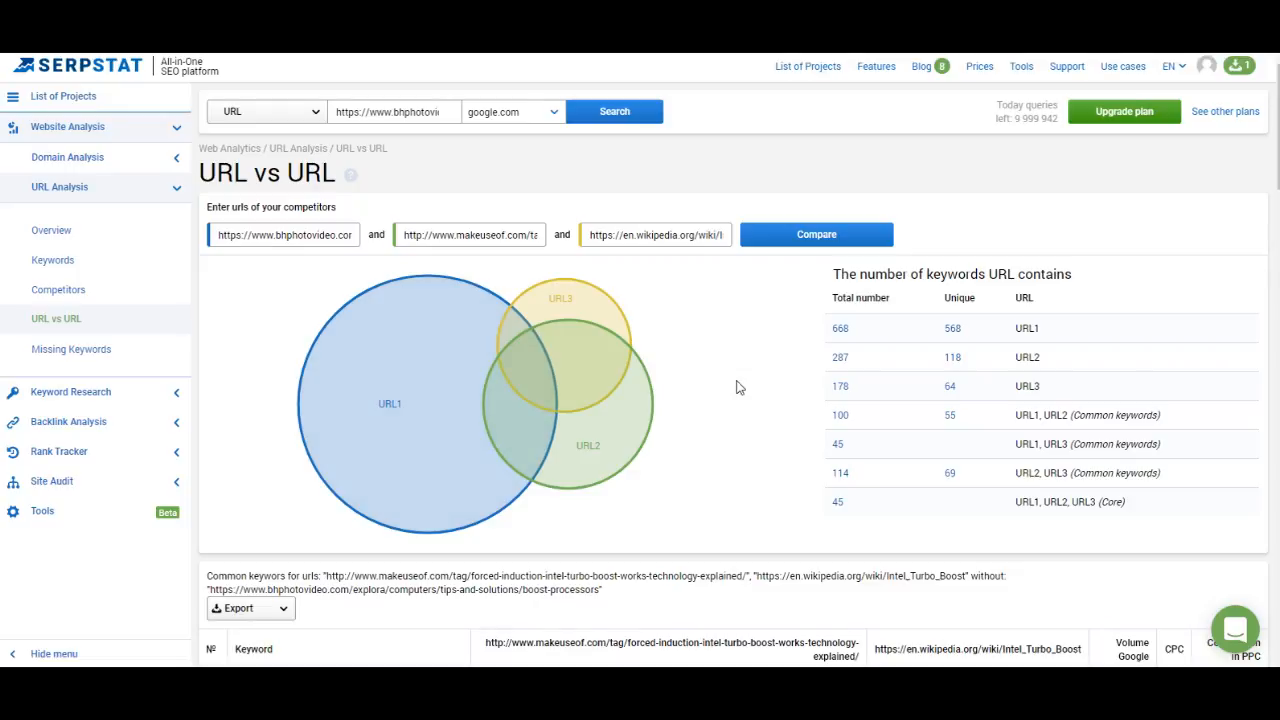
mouse_move(392, 300)
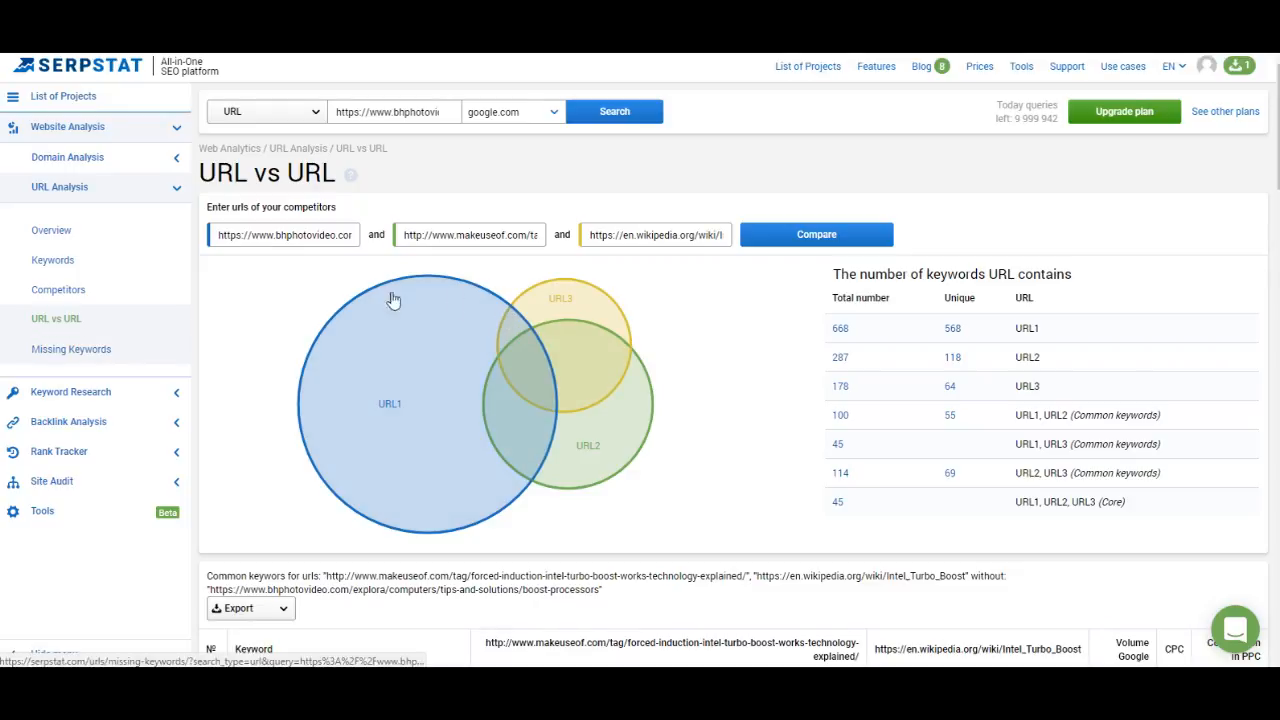
click(816, 234)
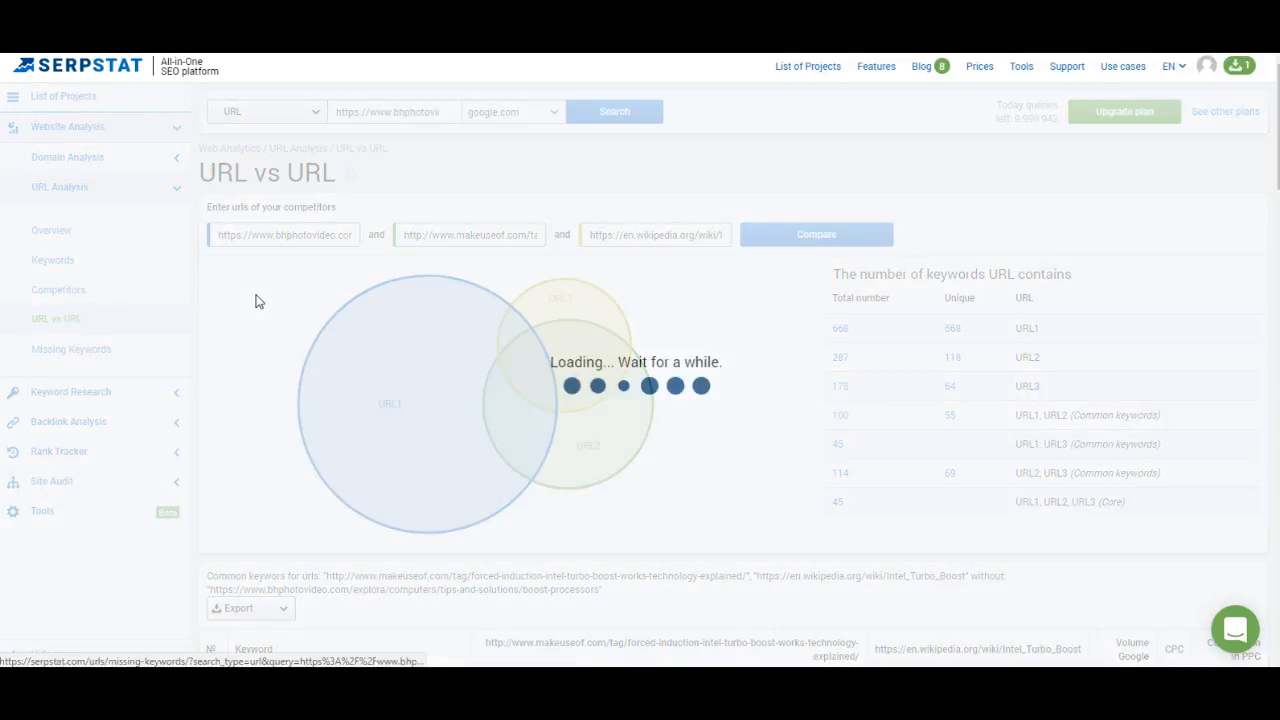
click(72, 348)
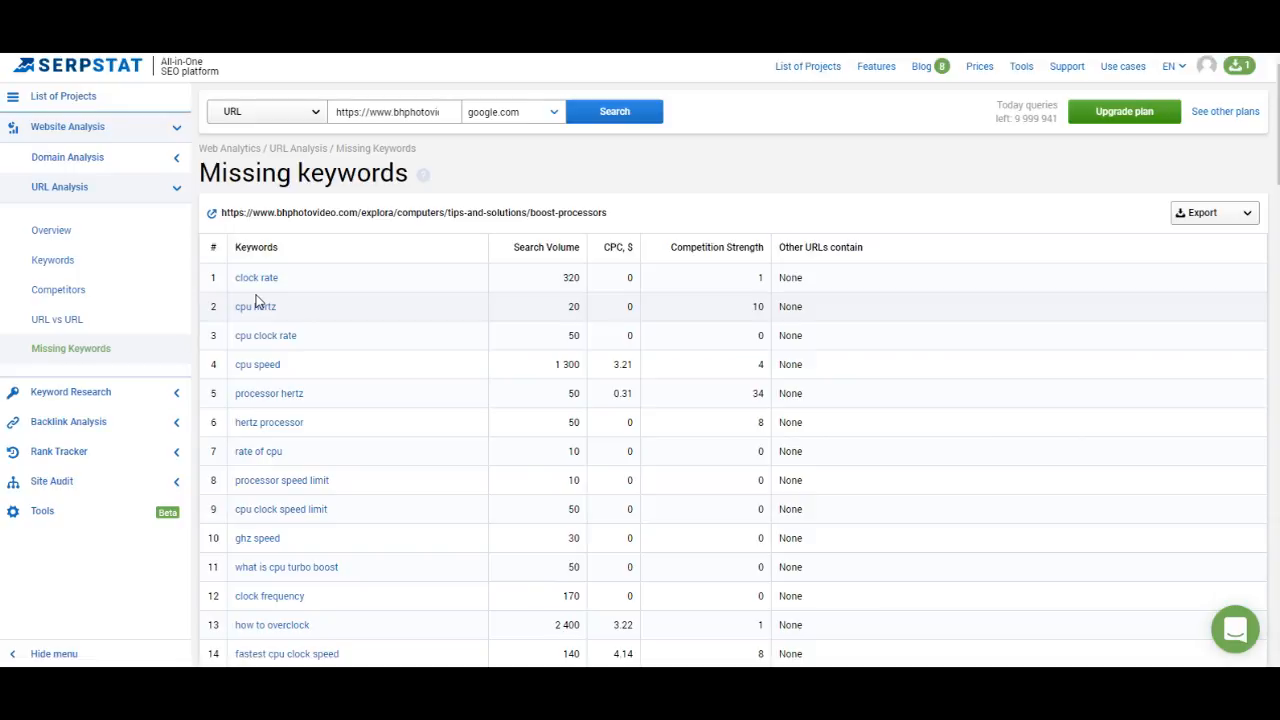
mouse_move(352, 314)
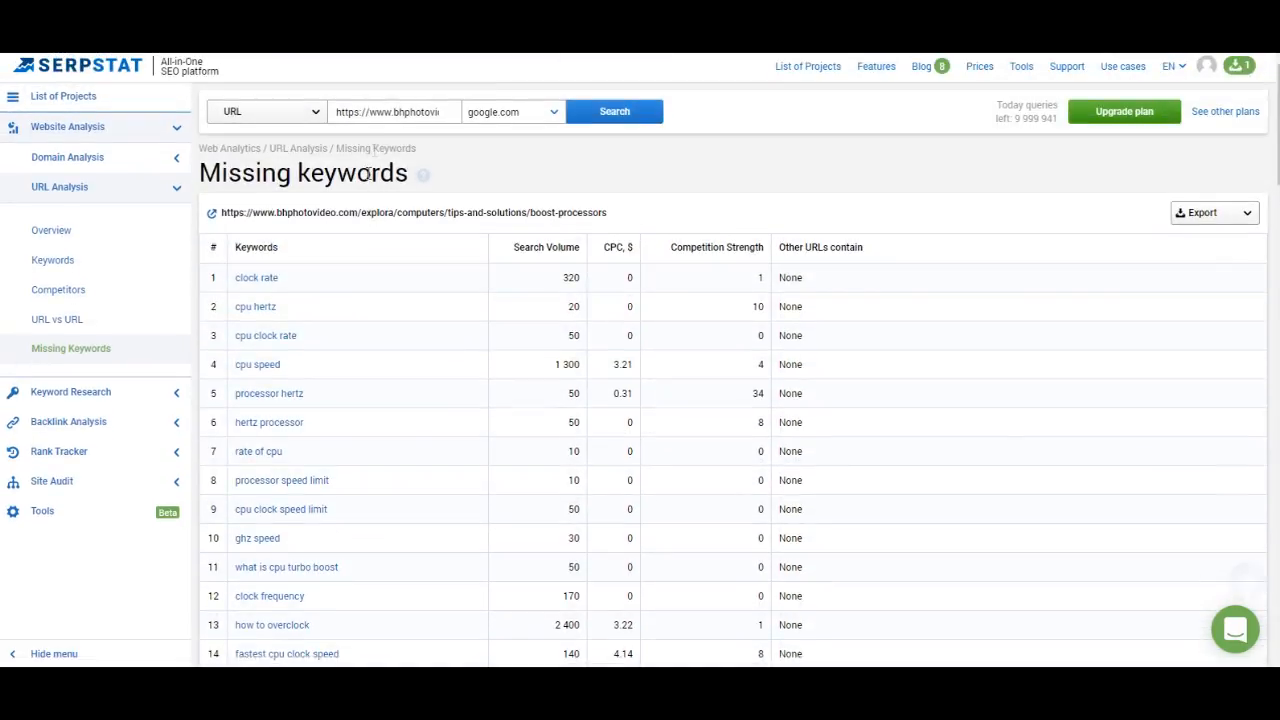
scroll(down, 3)
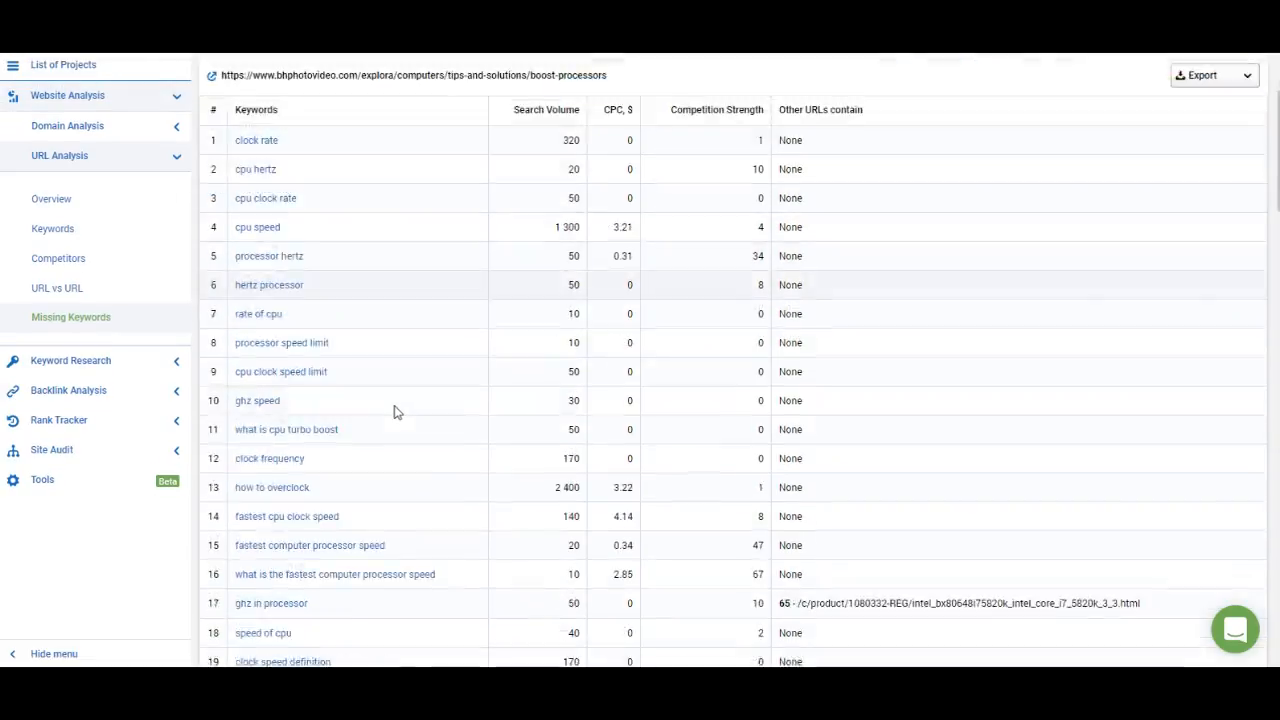
scroll(down, 3)
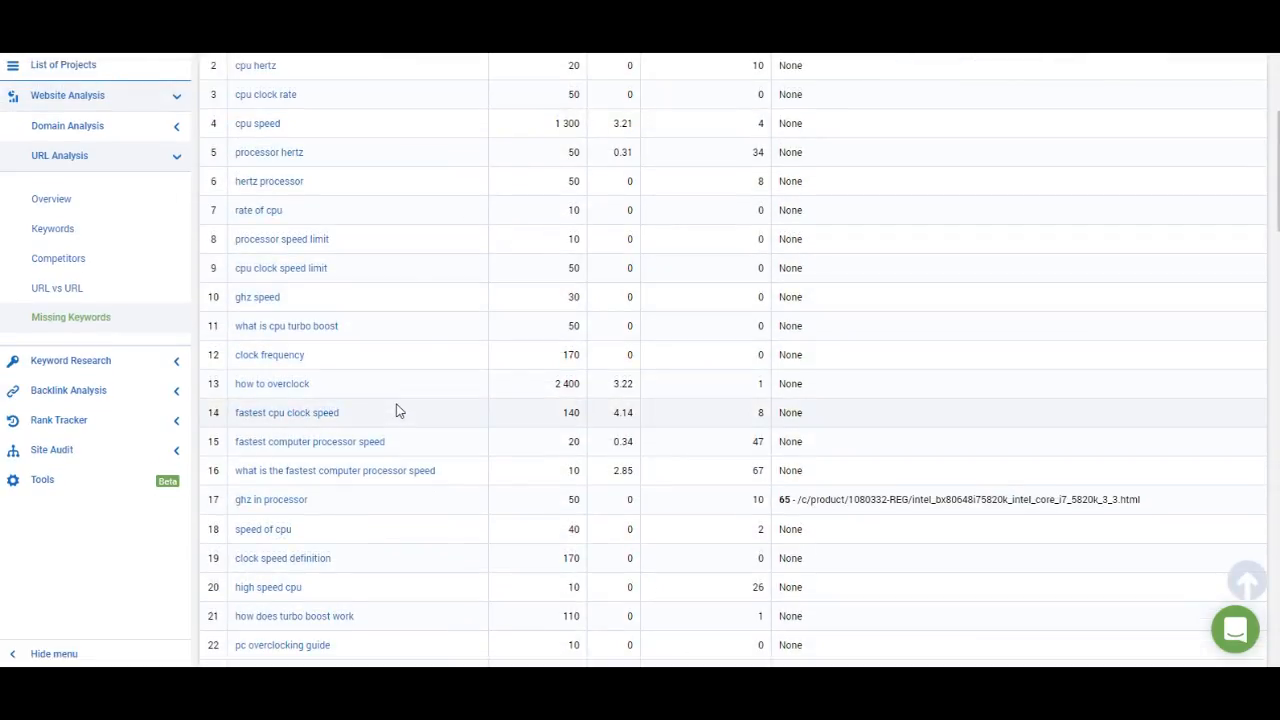
scroll(up, 3)
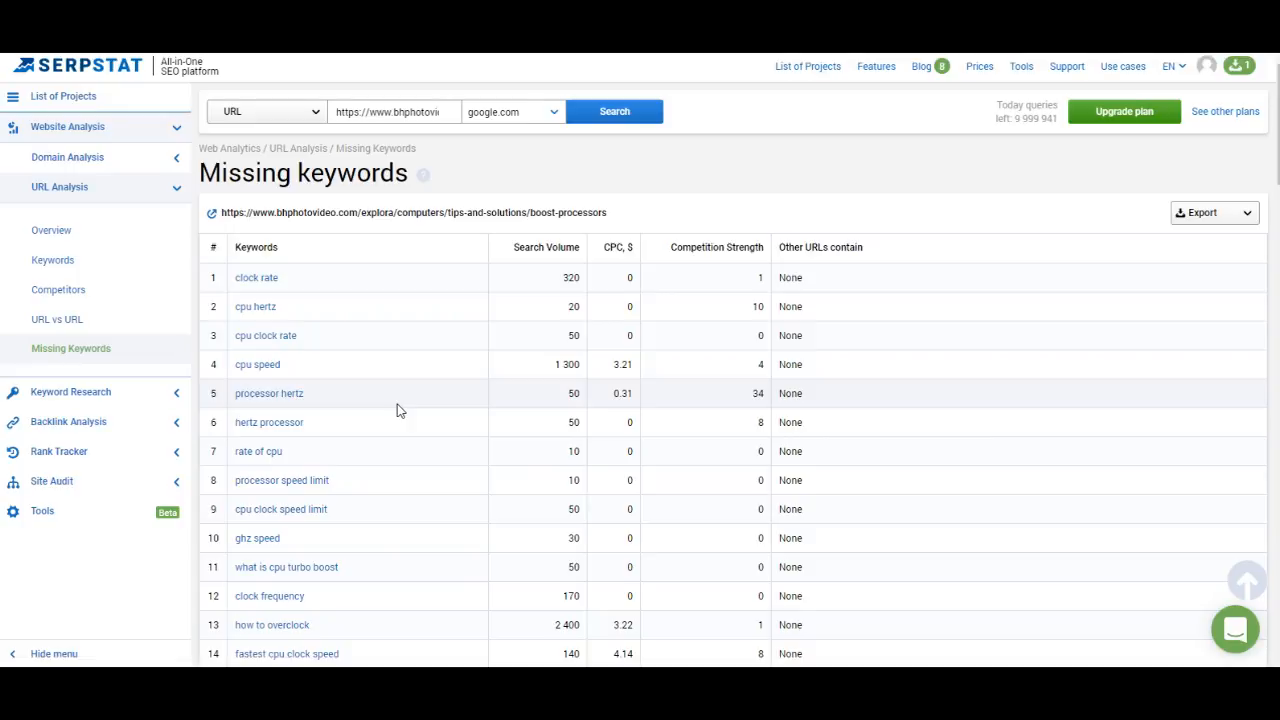
mouse_move(332, 206)
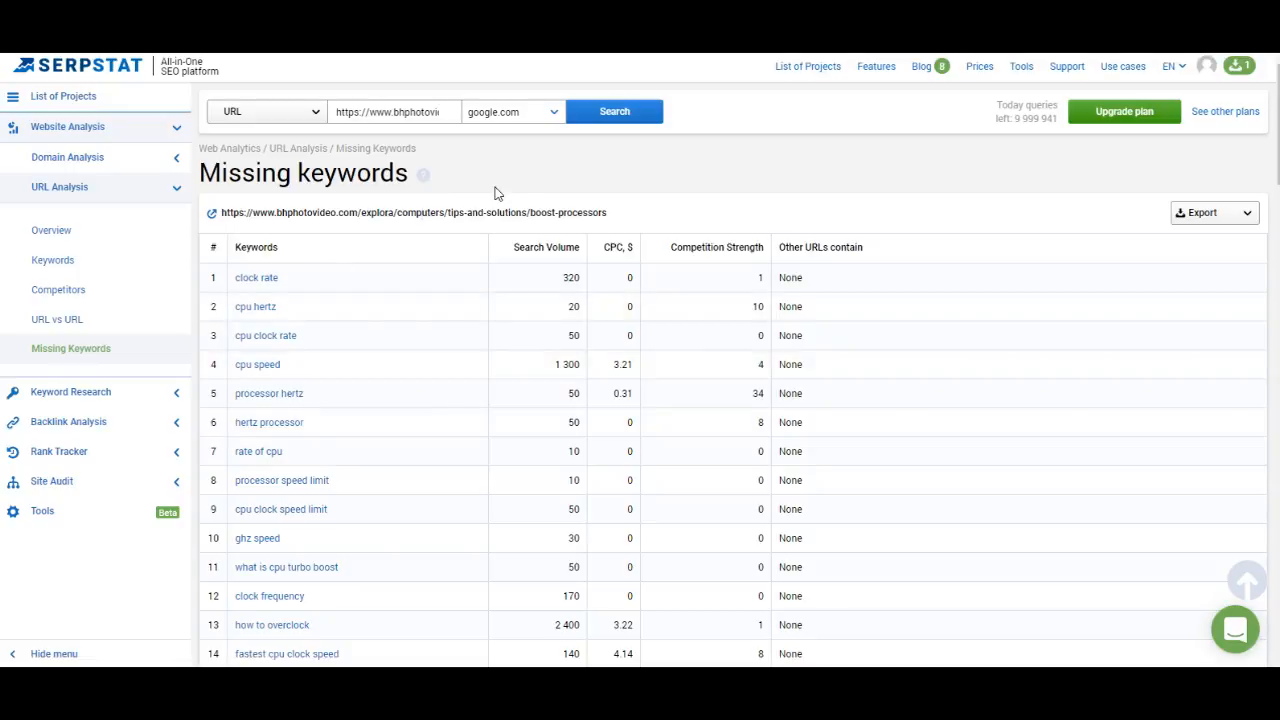
mouse_move(616, 262)
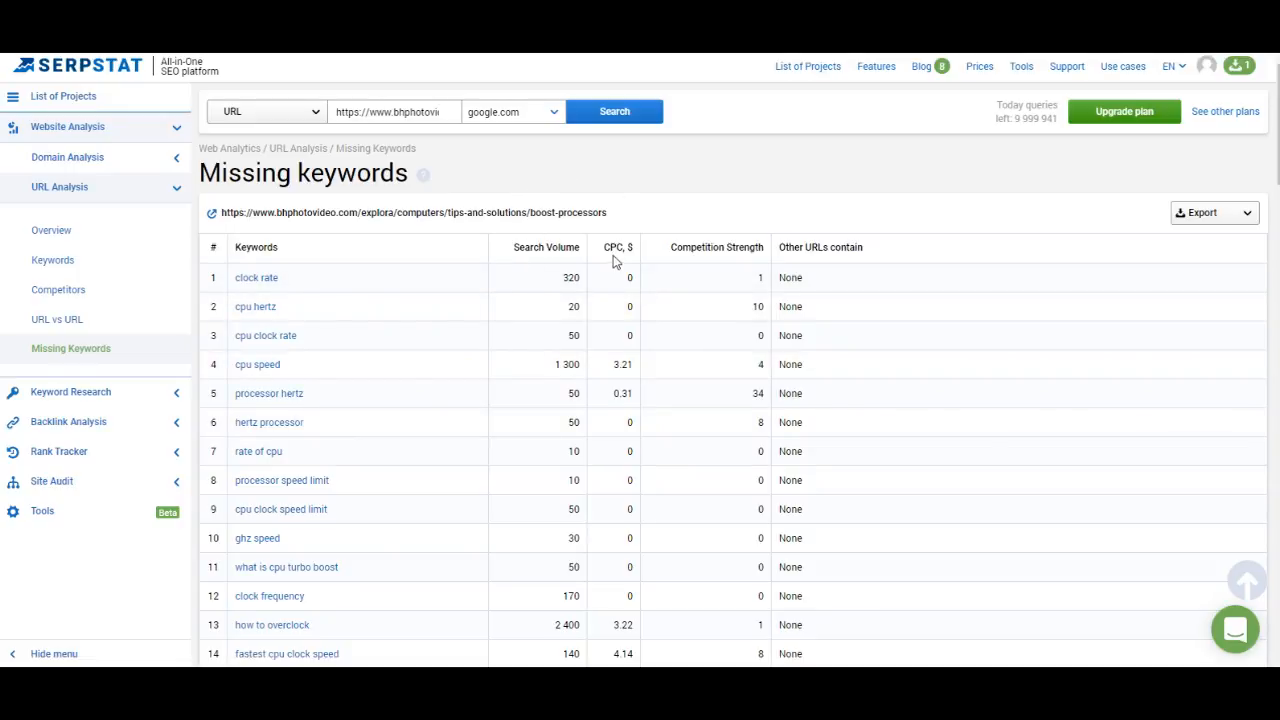
mouse_move(696, 236)
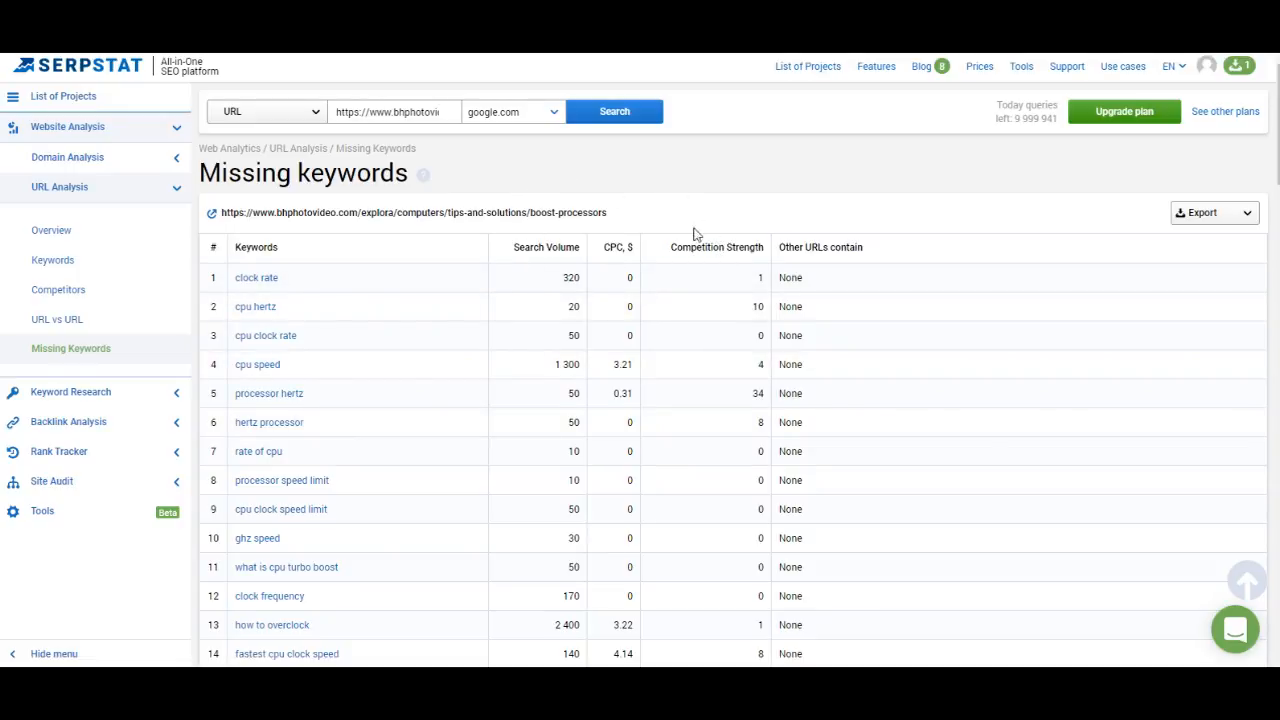
double_click(820, 248)
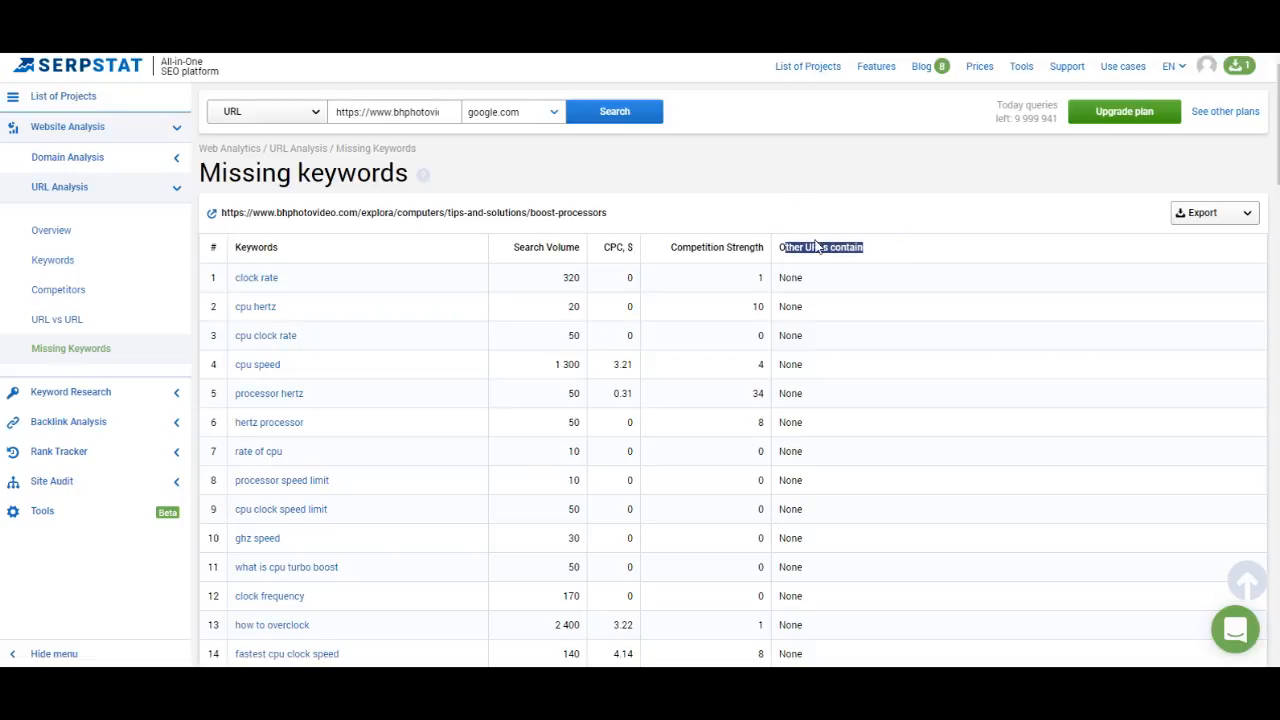
scroll(down, 3)
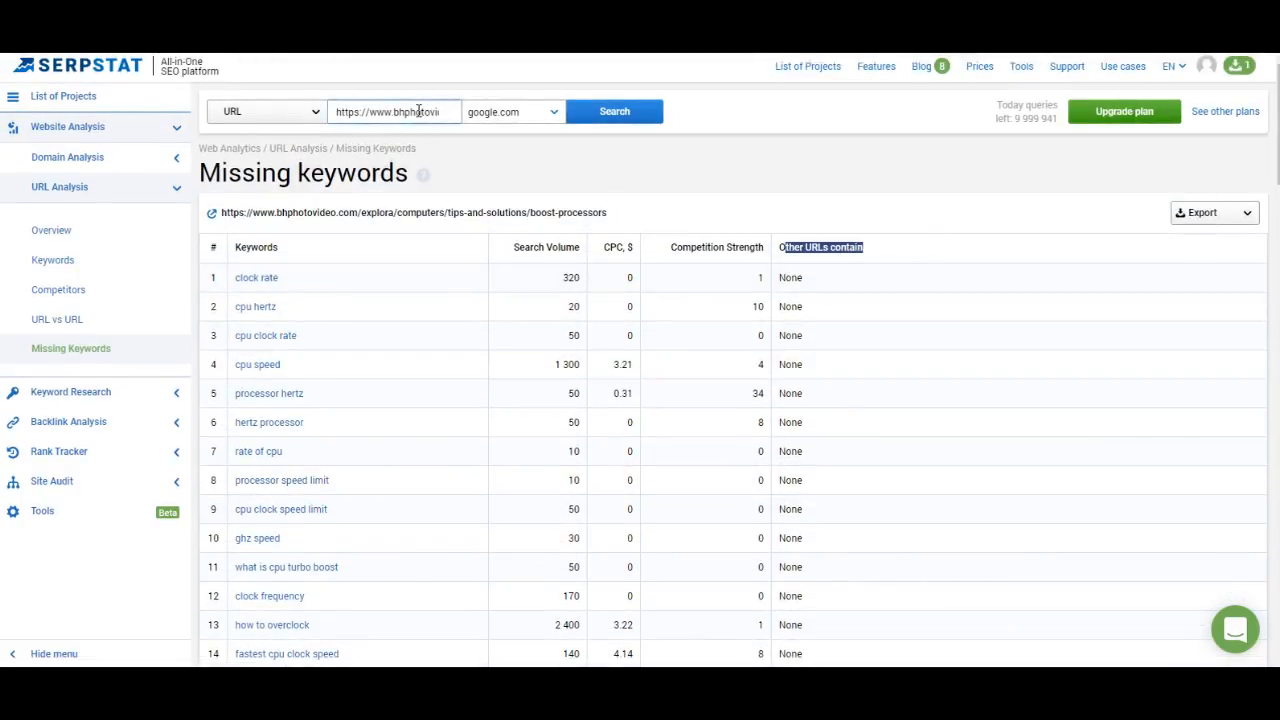
scroll(down, 3)
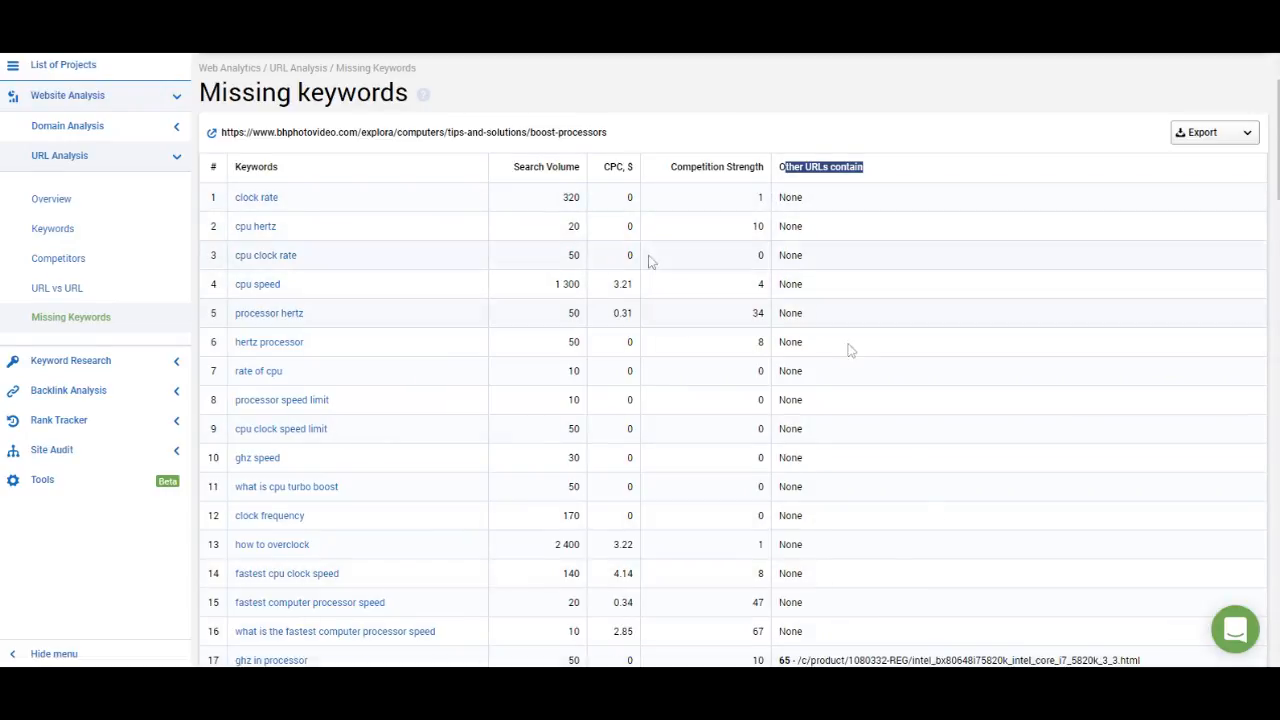
scroll(down, 3)
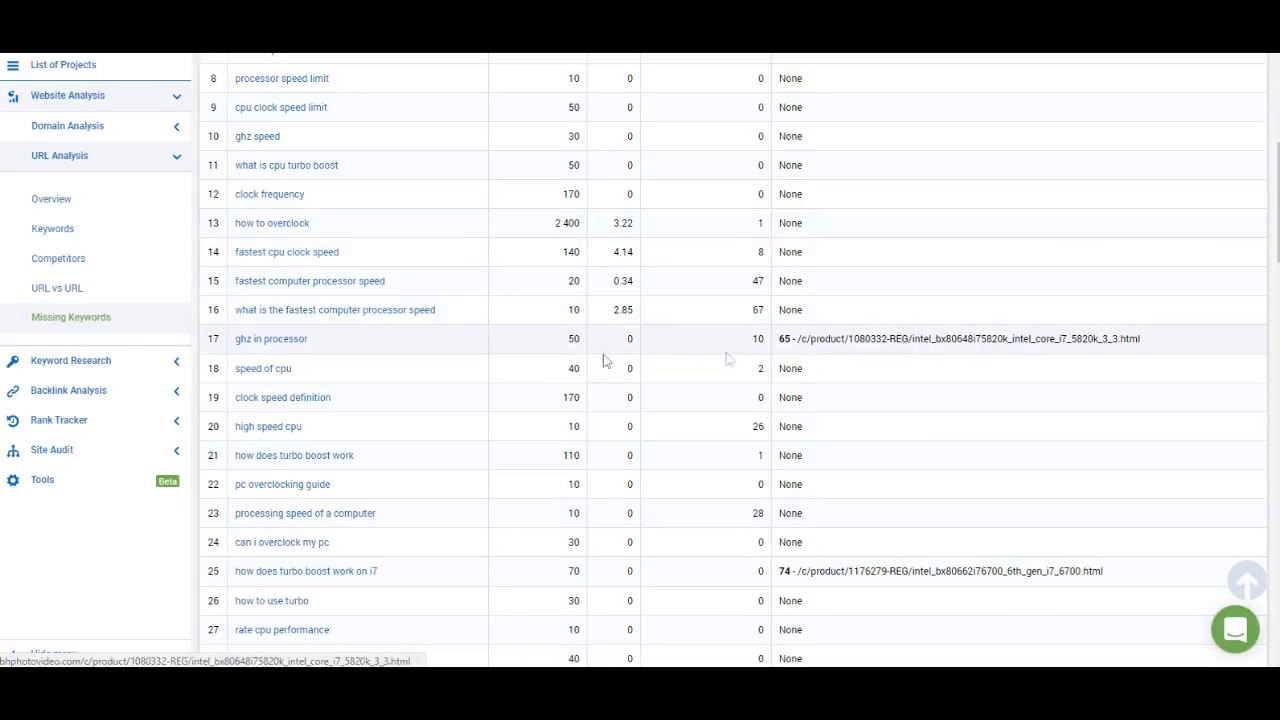
mouse_move(788, 344)
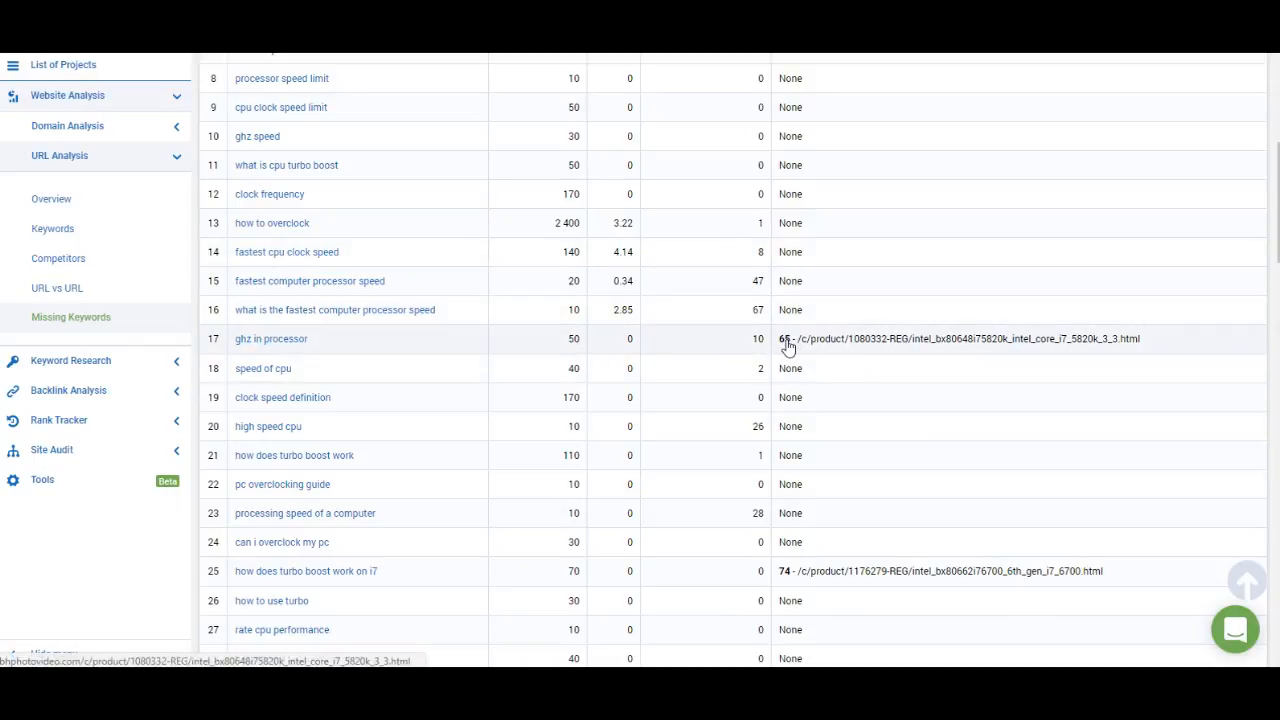
scroll(down, 3)
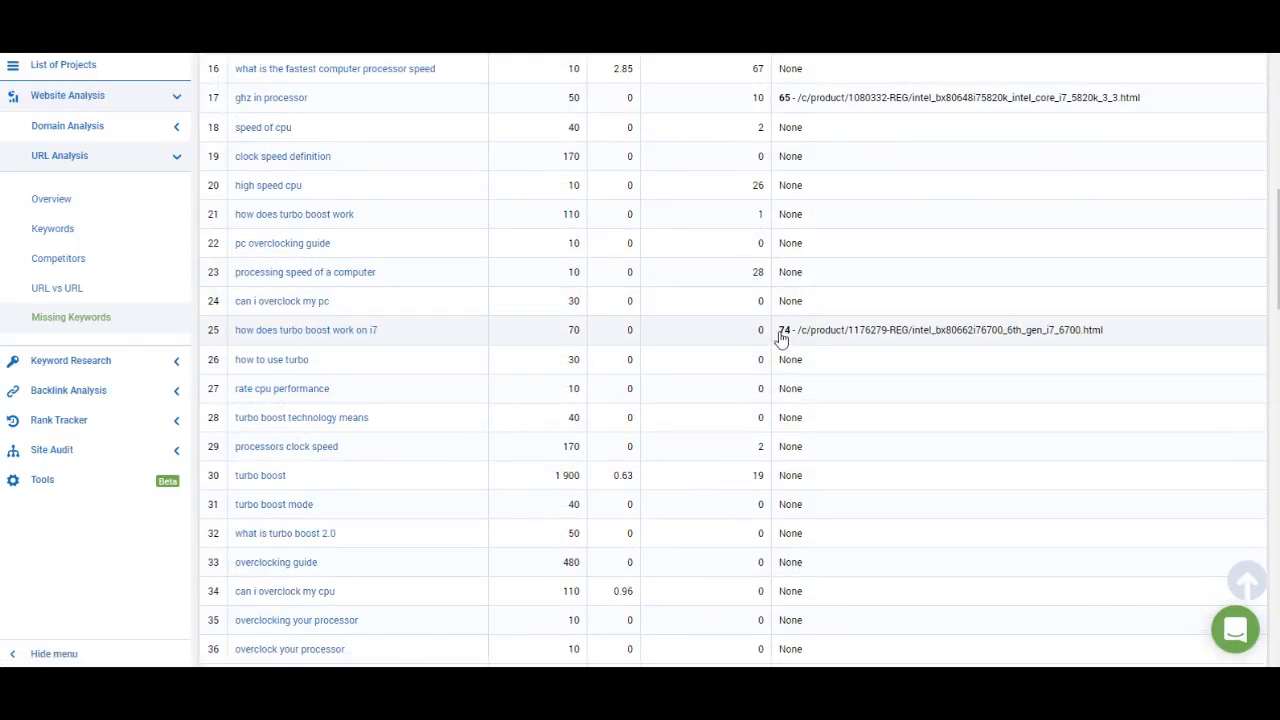
scroll(up, 3)
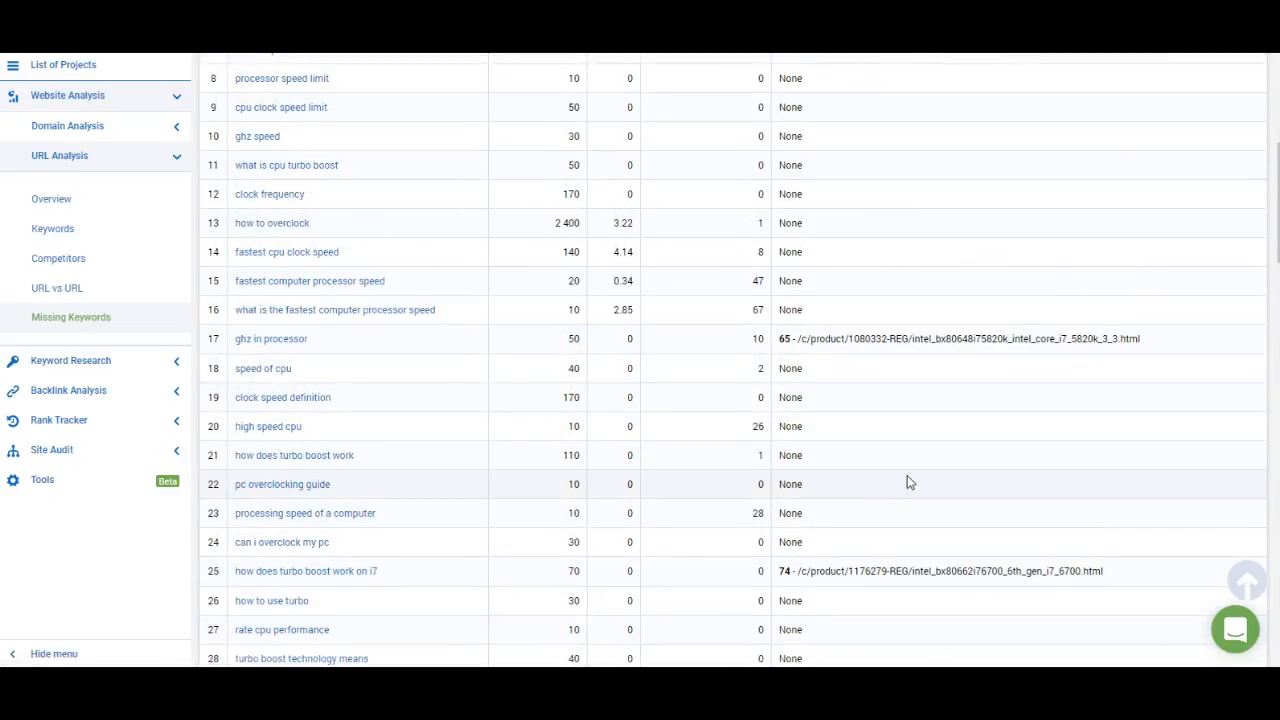
scroll(up, 3)
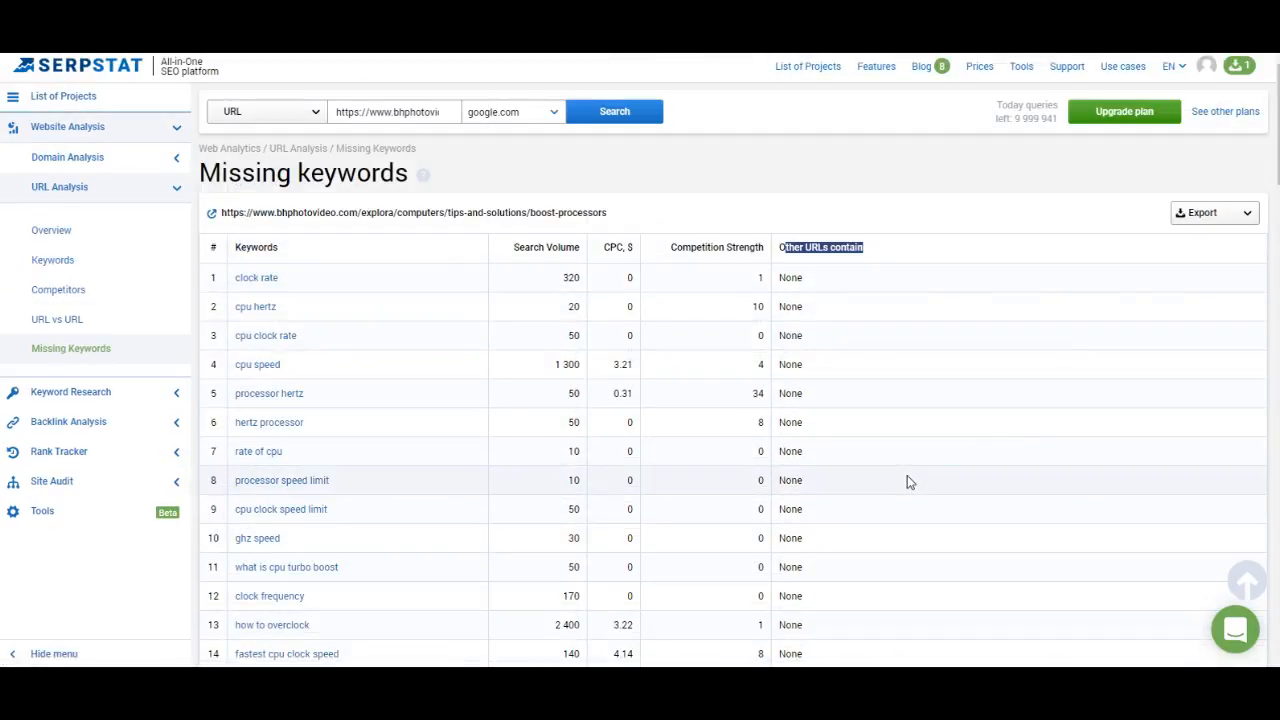
scroll(down, 3)
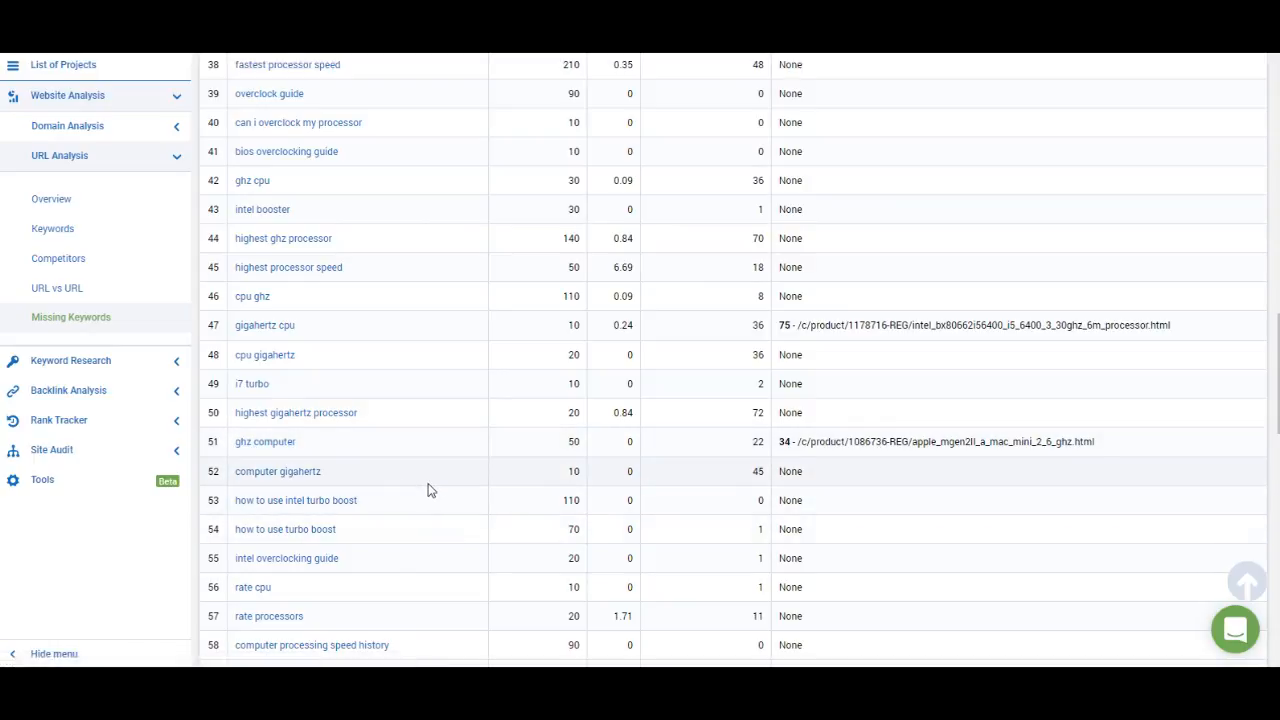
mouse_move(264, 442)
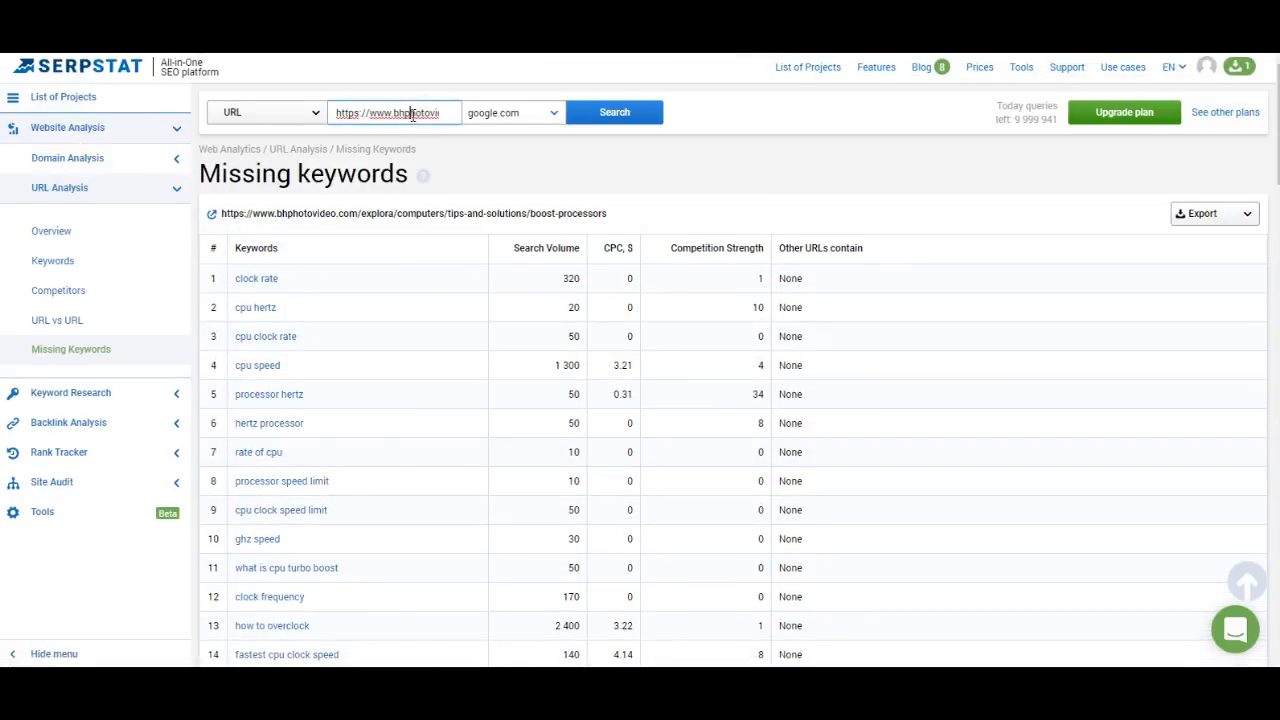
mouse_move(968, 362)
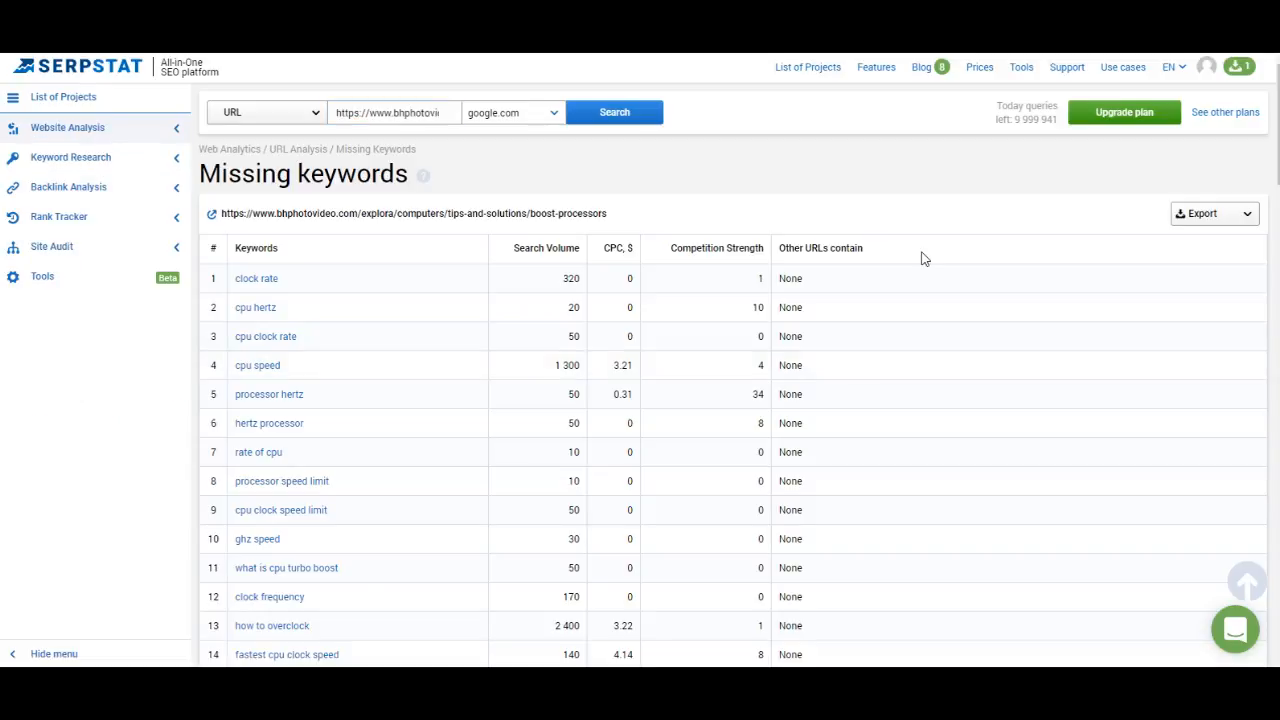
mouse_move(180, 170)
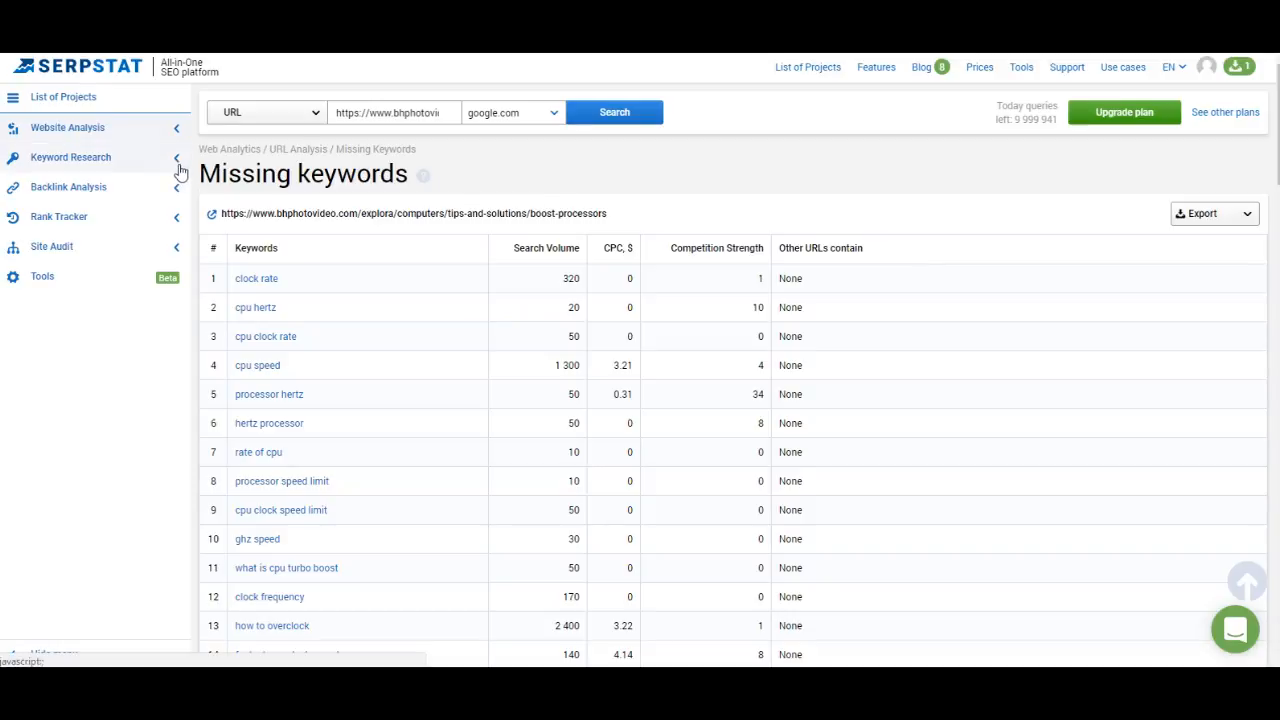
Expand the Keyword Research sidebar menu to reveal SEO Research, PPC Research and SERP Analysis.
click(70, 156)
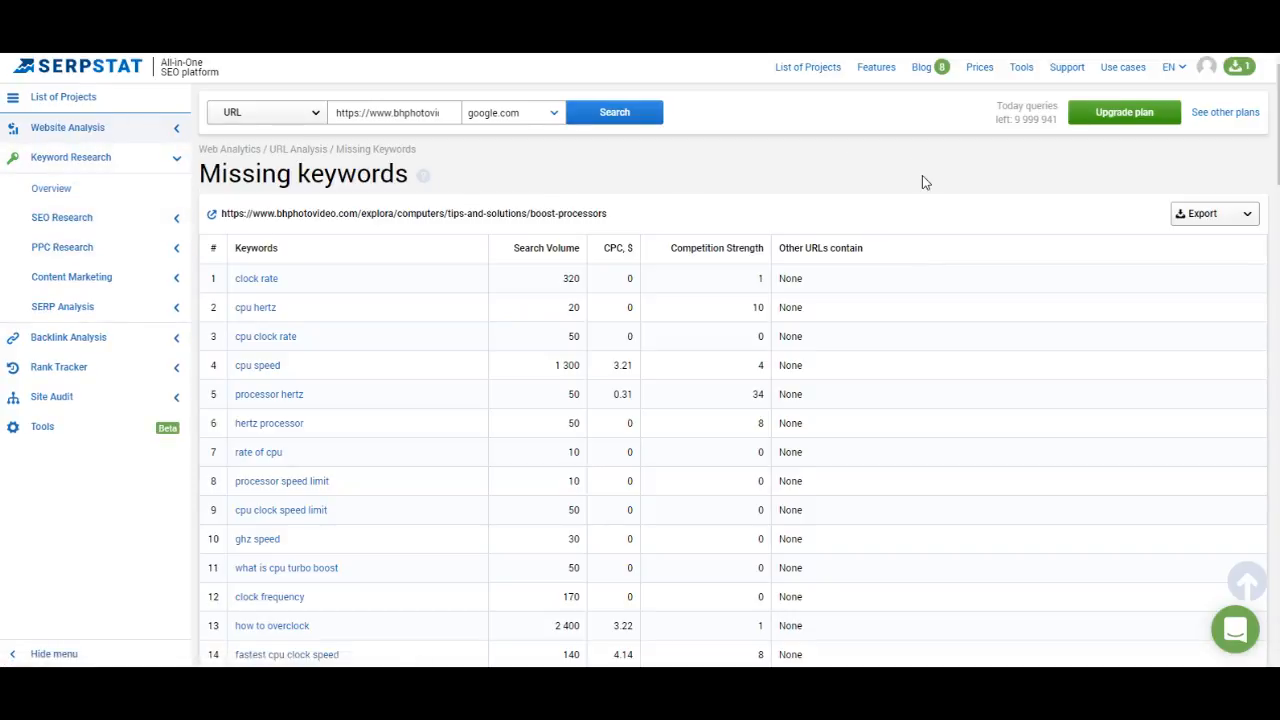